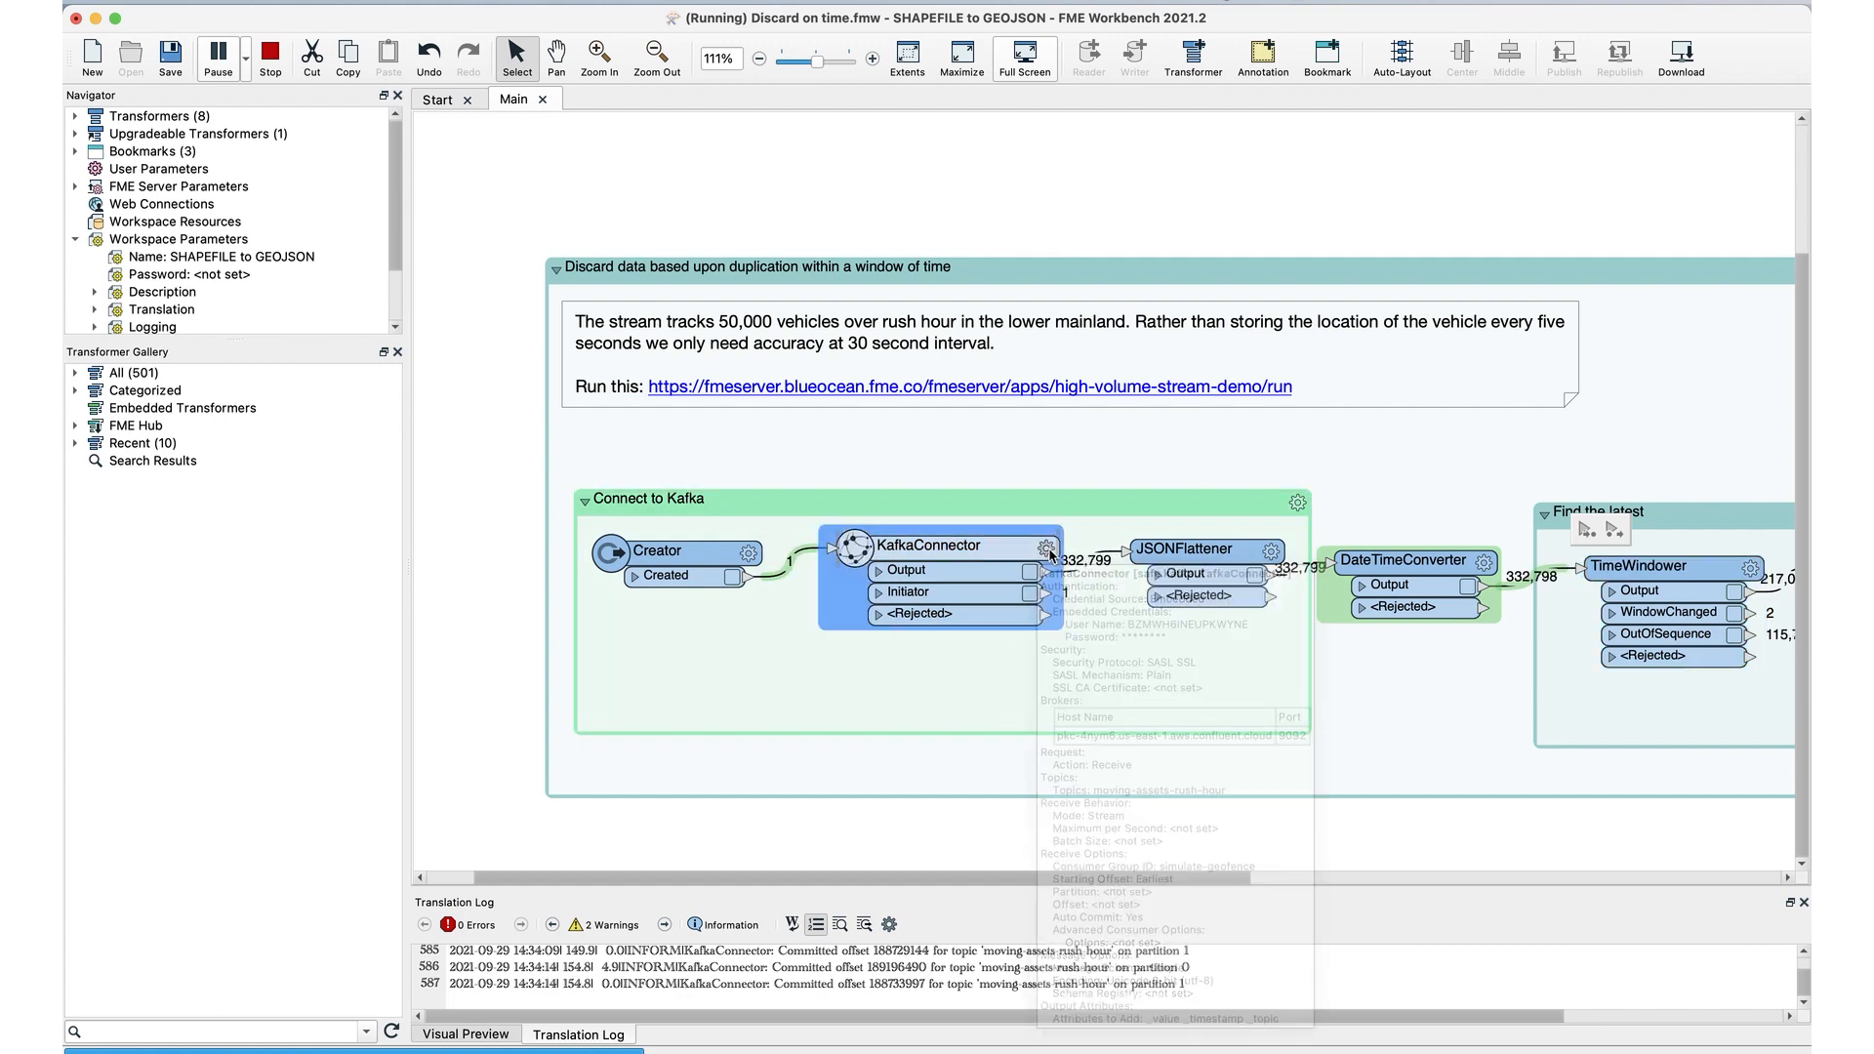
# Step: Check the KafkaConnector receive mode, trying Batch and then returning it to Stream
pyautogui.doubleClick(943, 545)
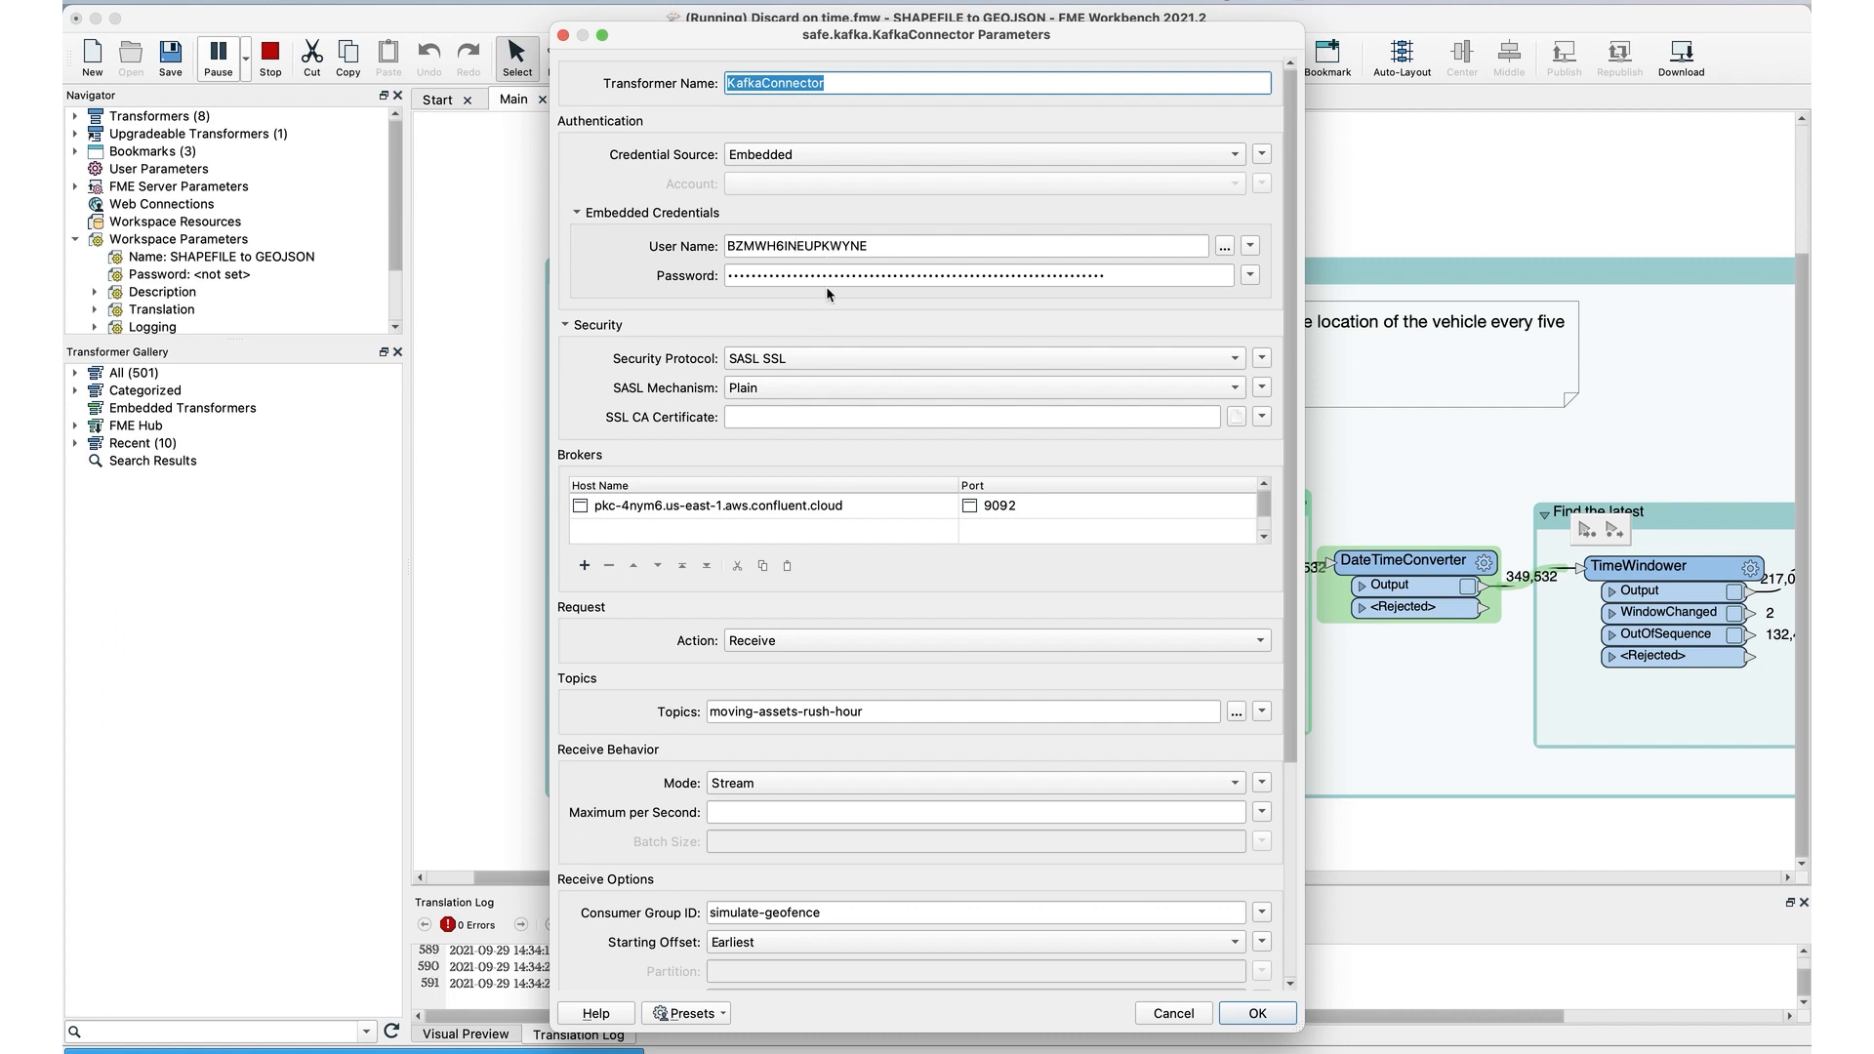
pyautogui.scroll(-3)
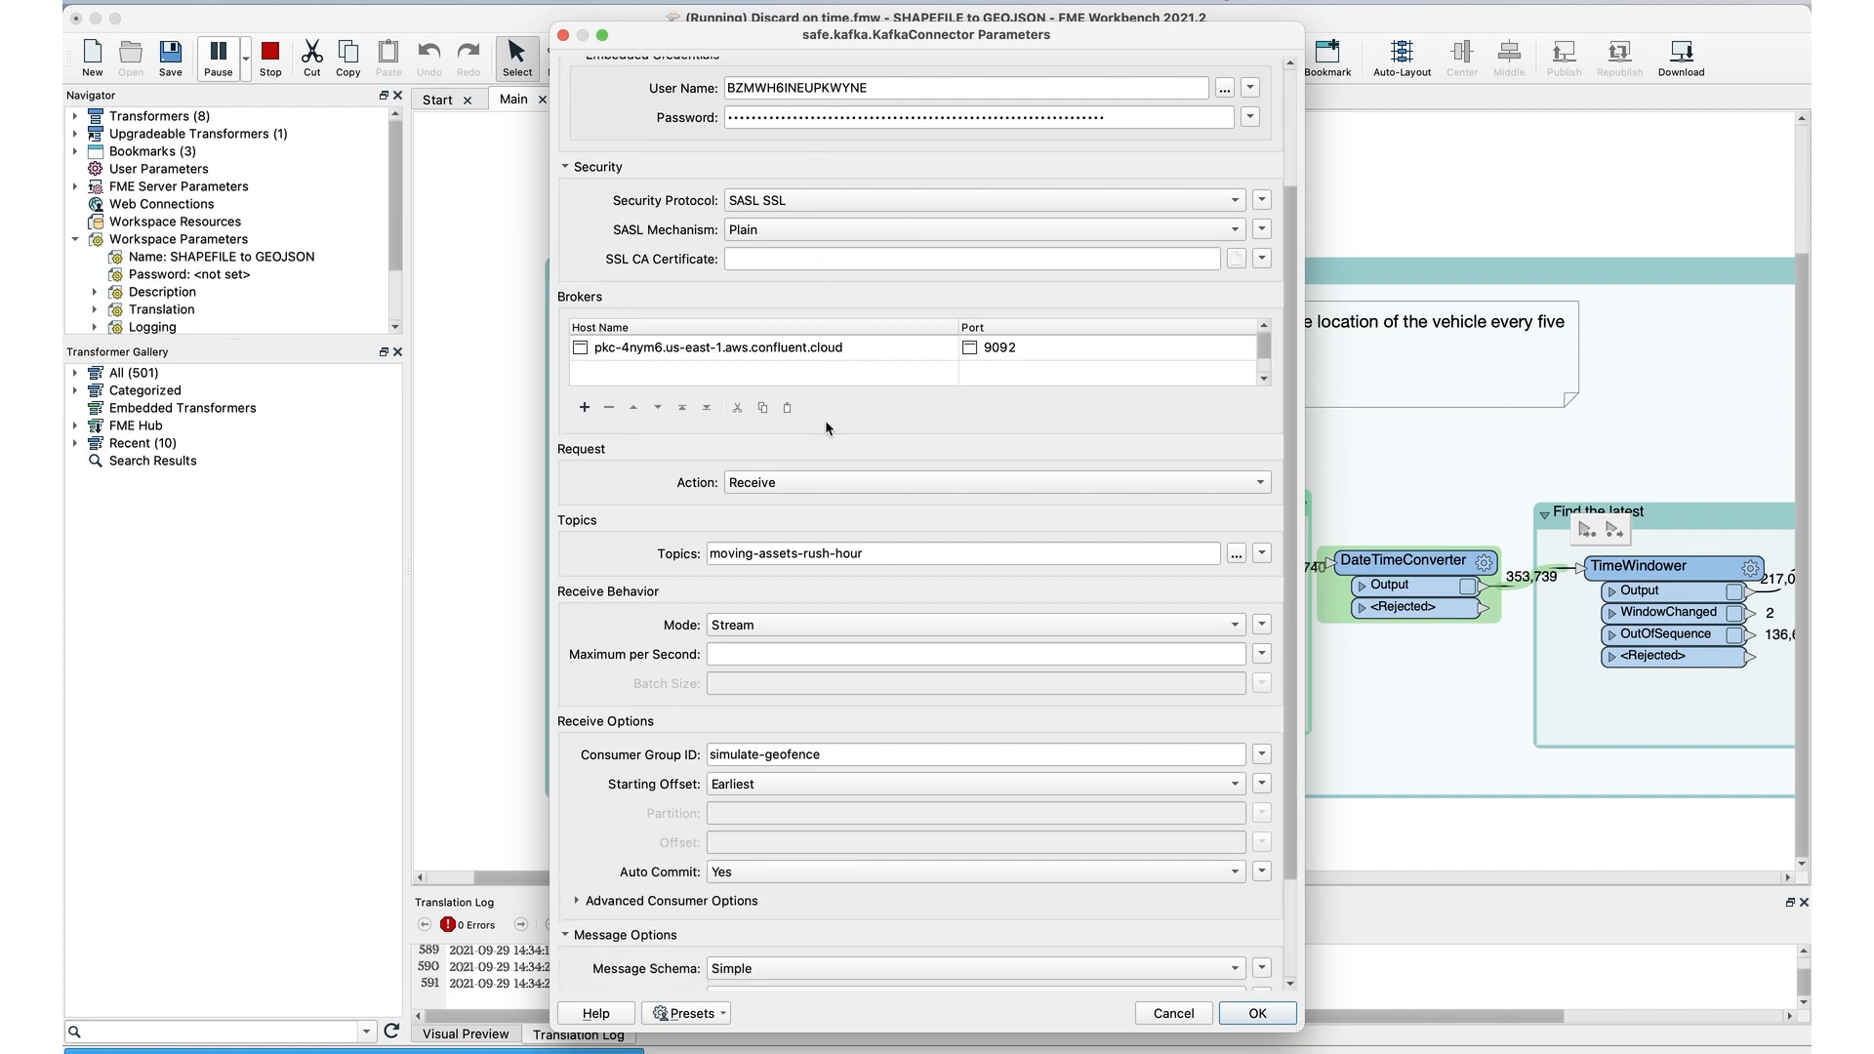
pyautogui.click(974, 624)
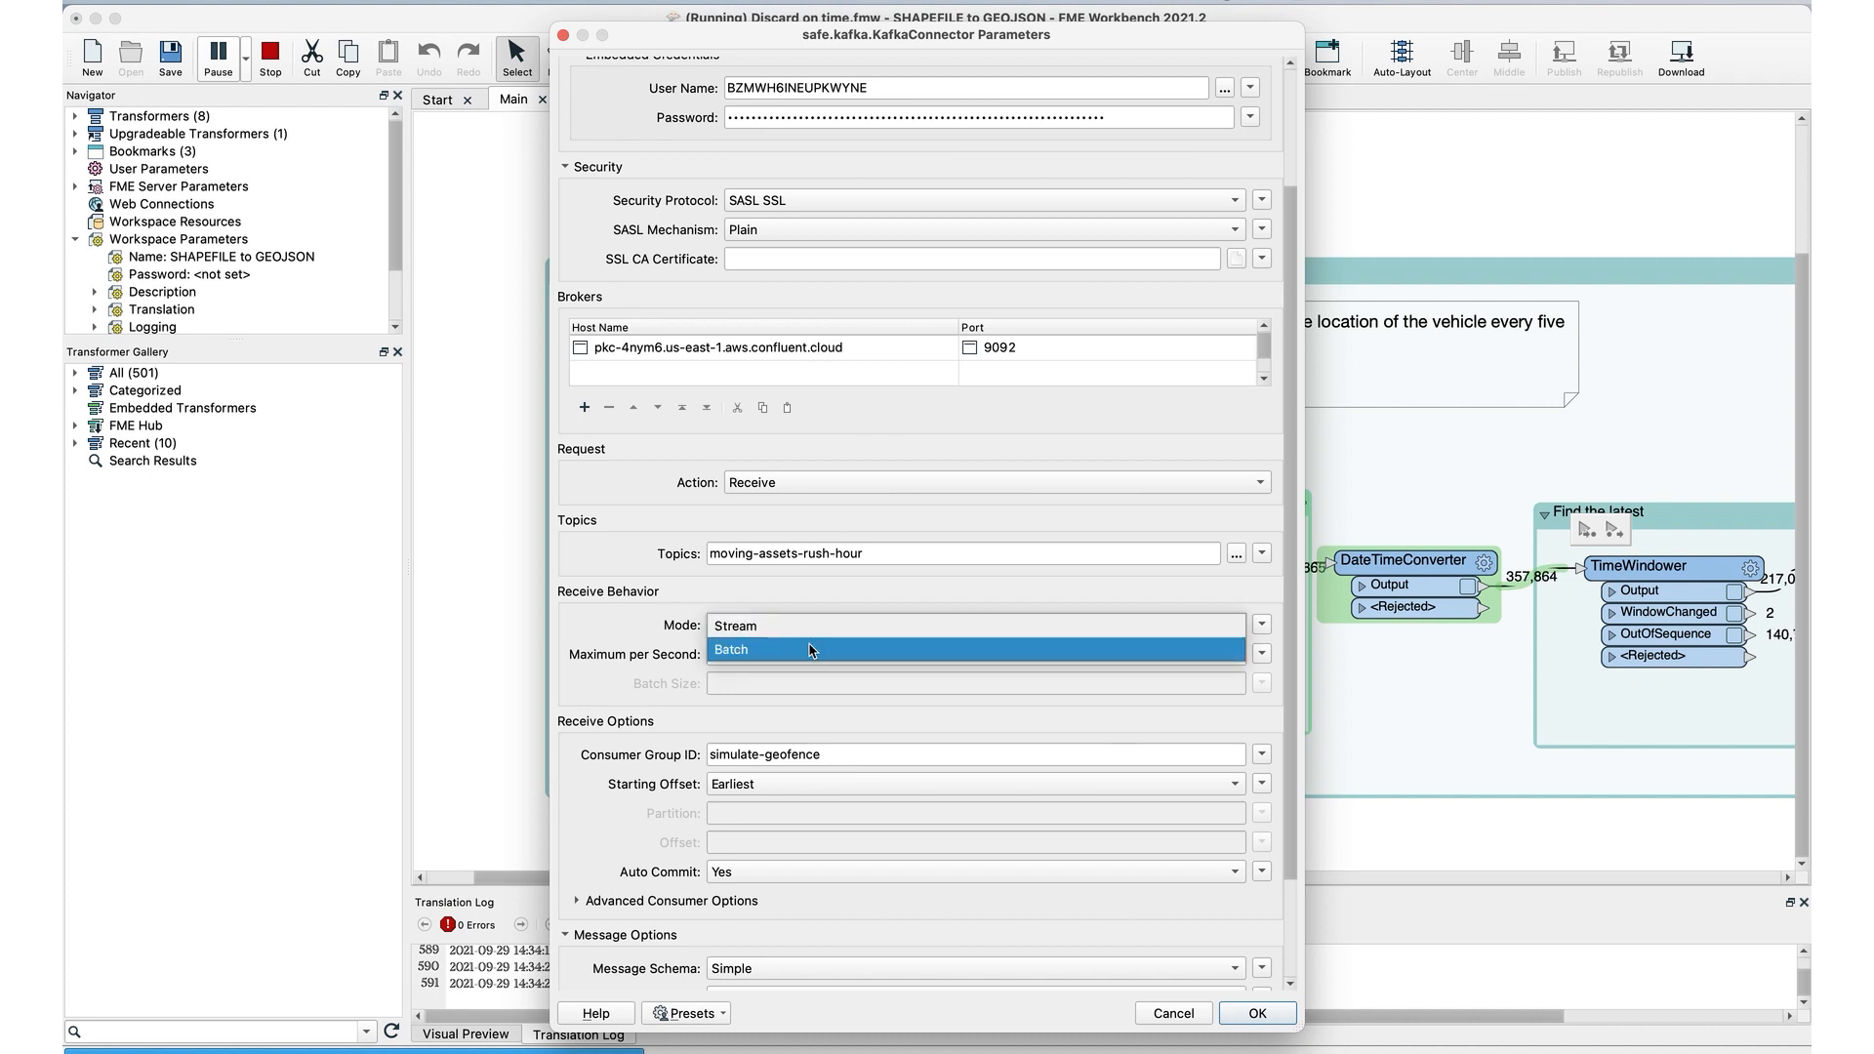
pyautogui.click(730, 649)
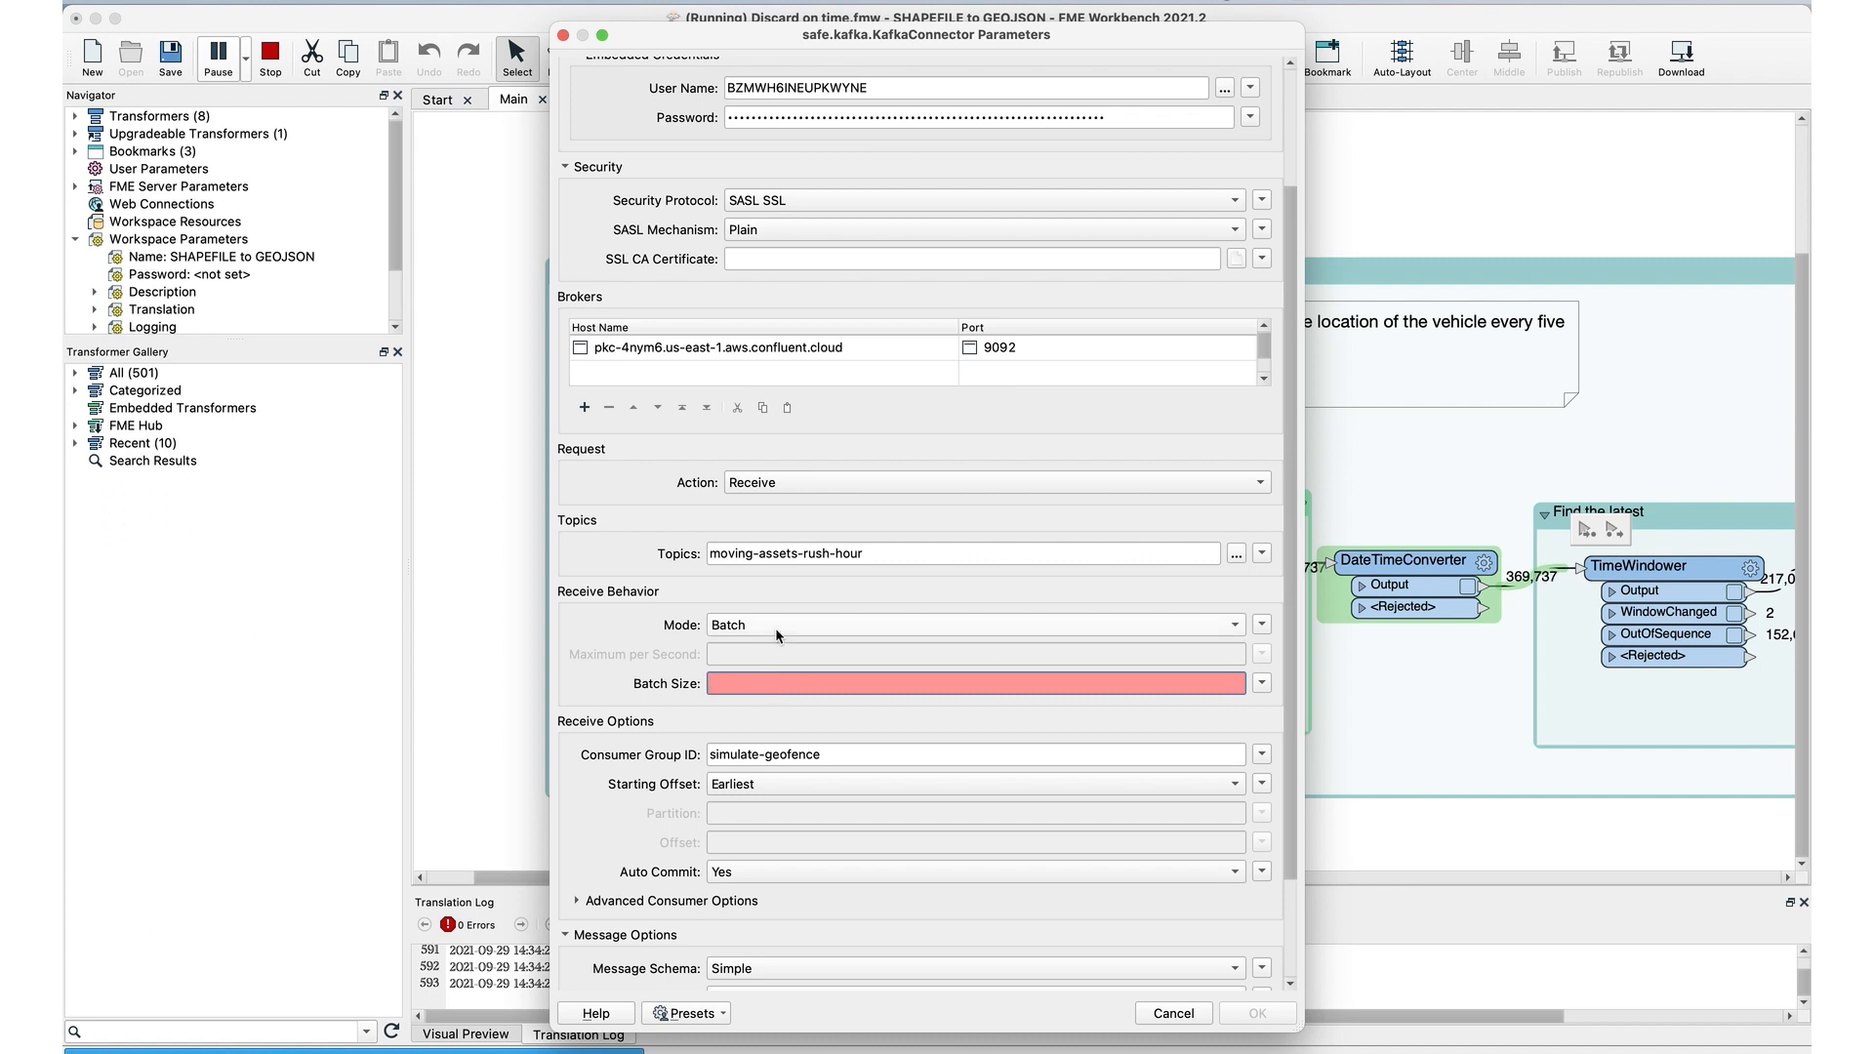
pyautogui.click(975, 624)
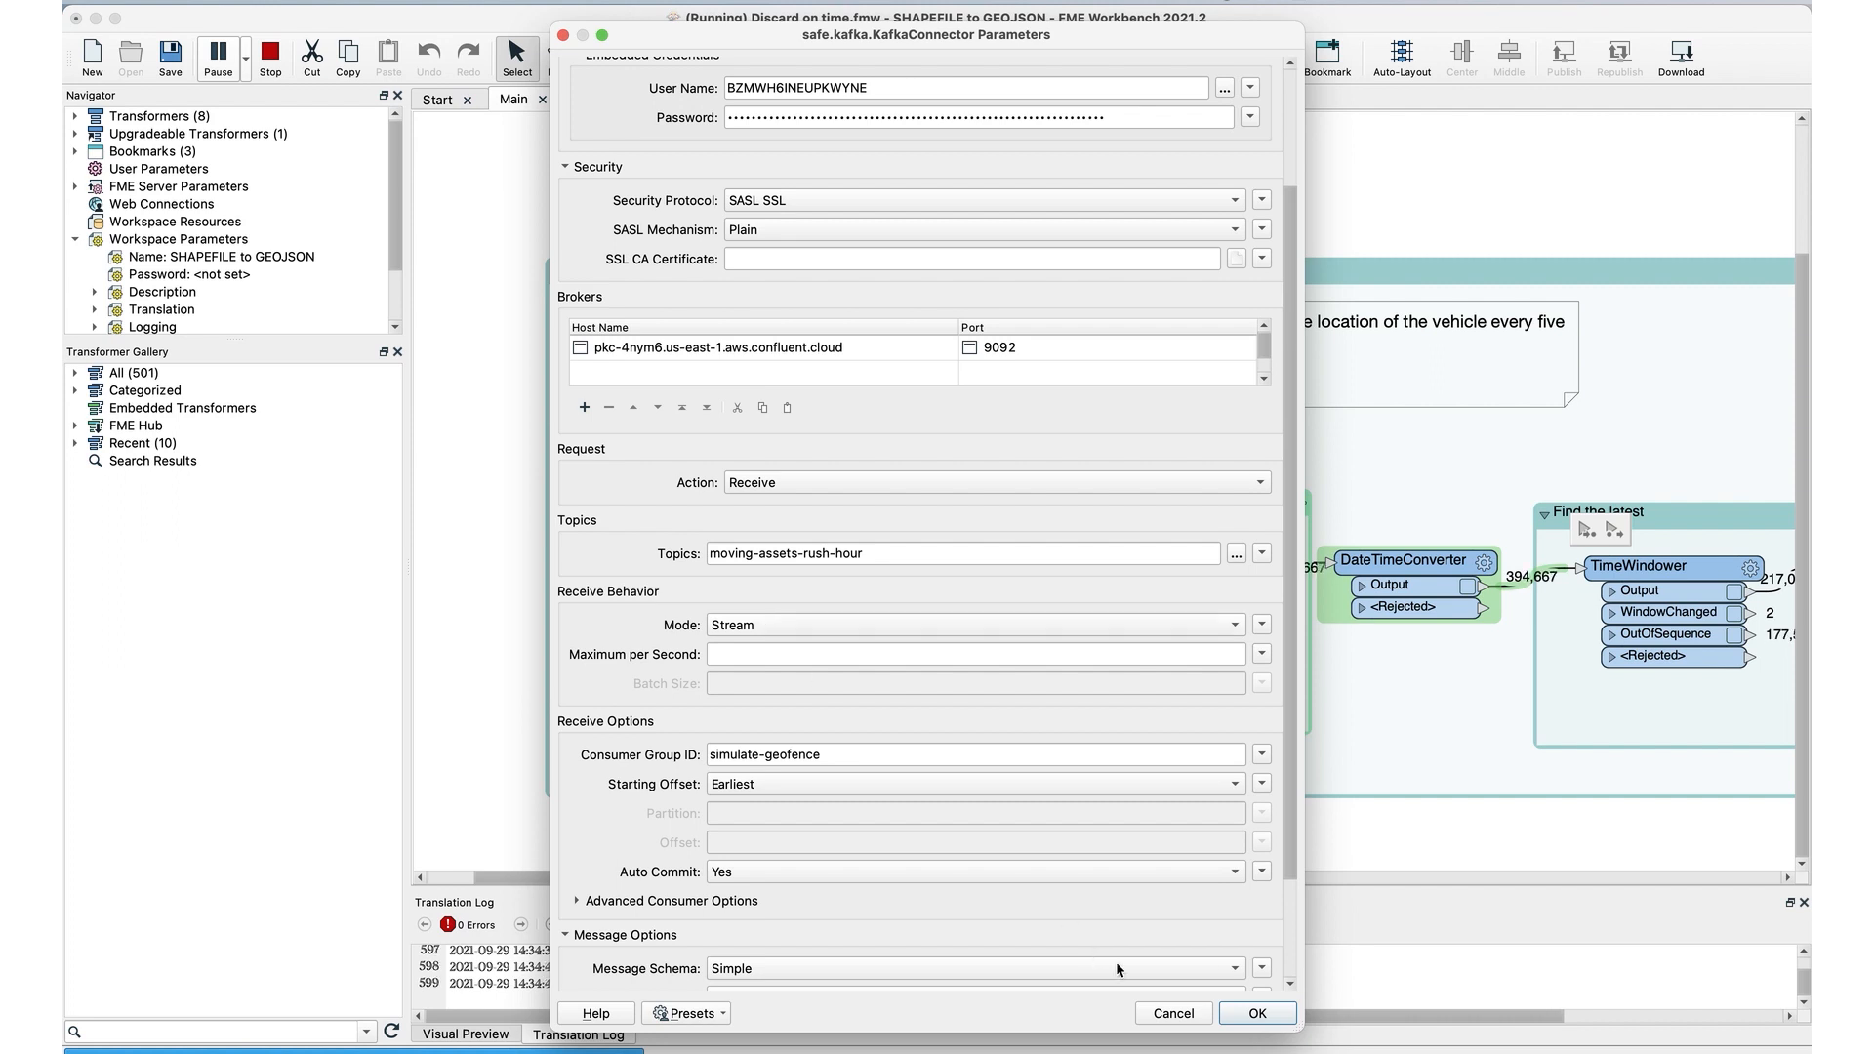
pyautogui.click(1256, 1012)
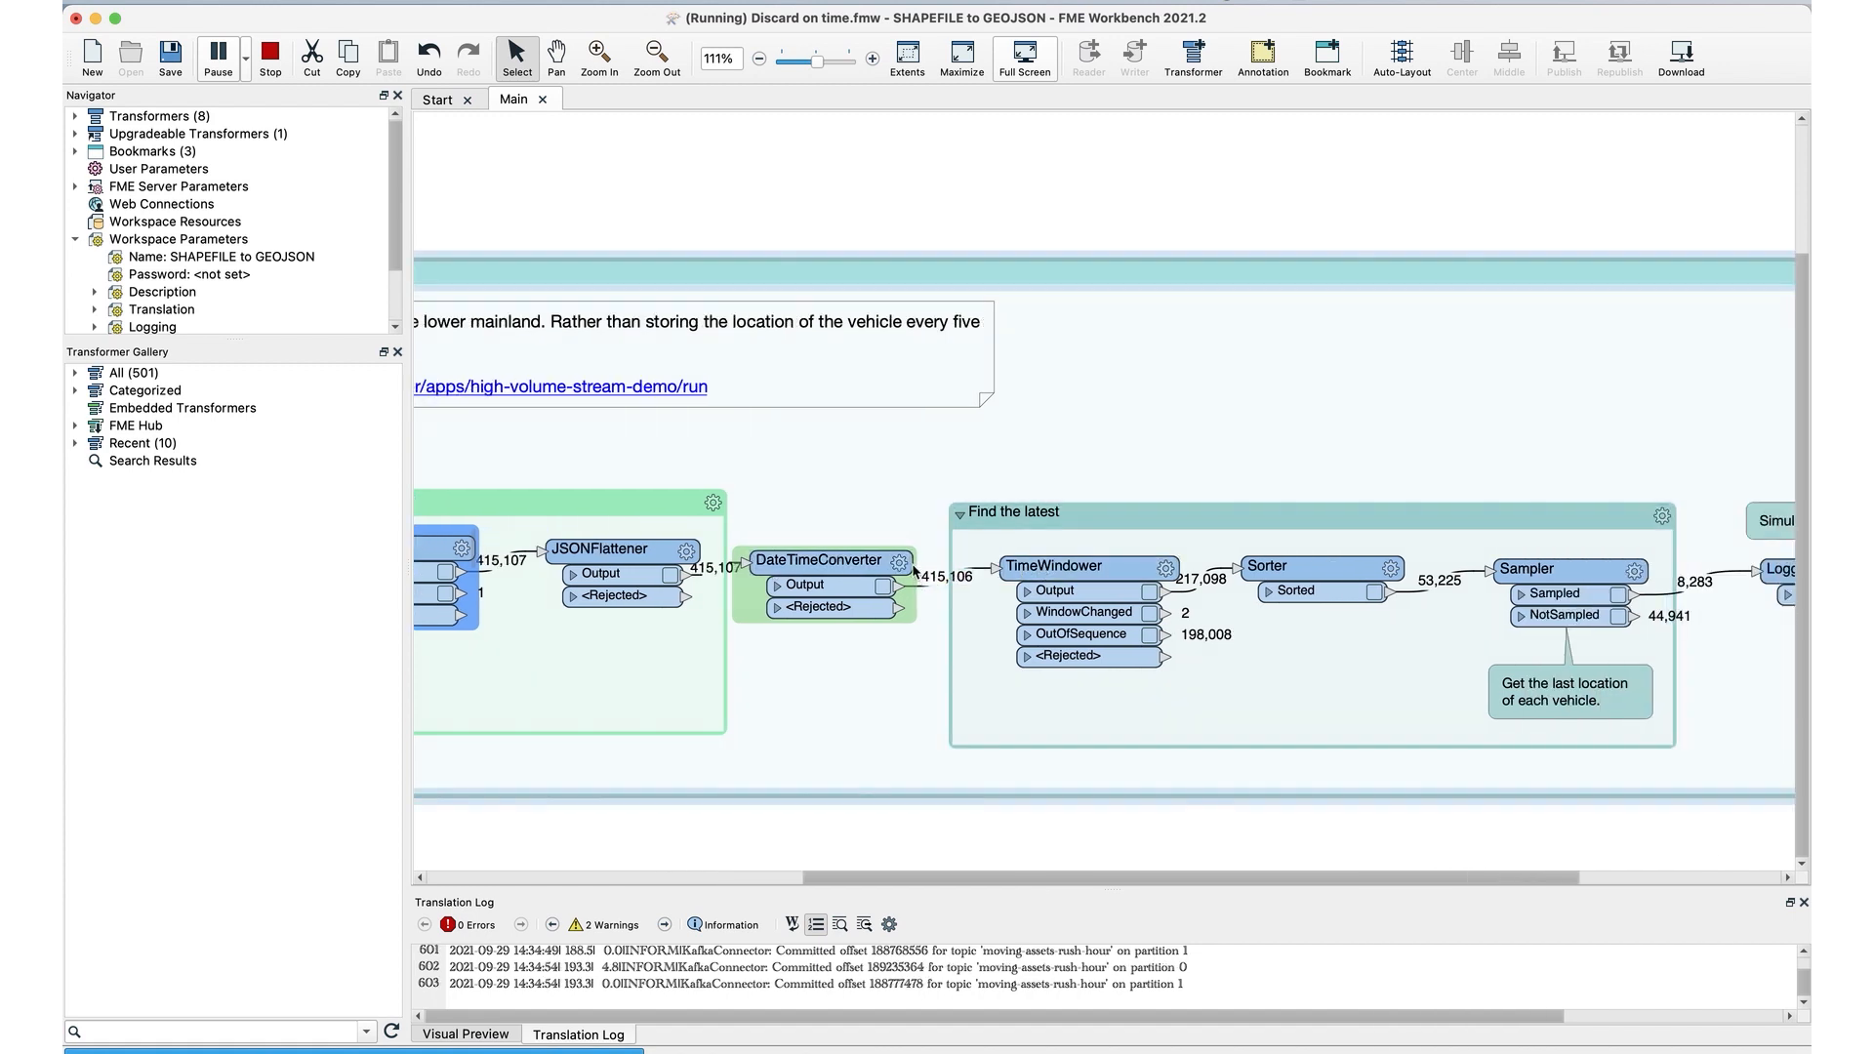
pyautogui.moveTo(818, 560)
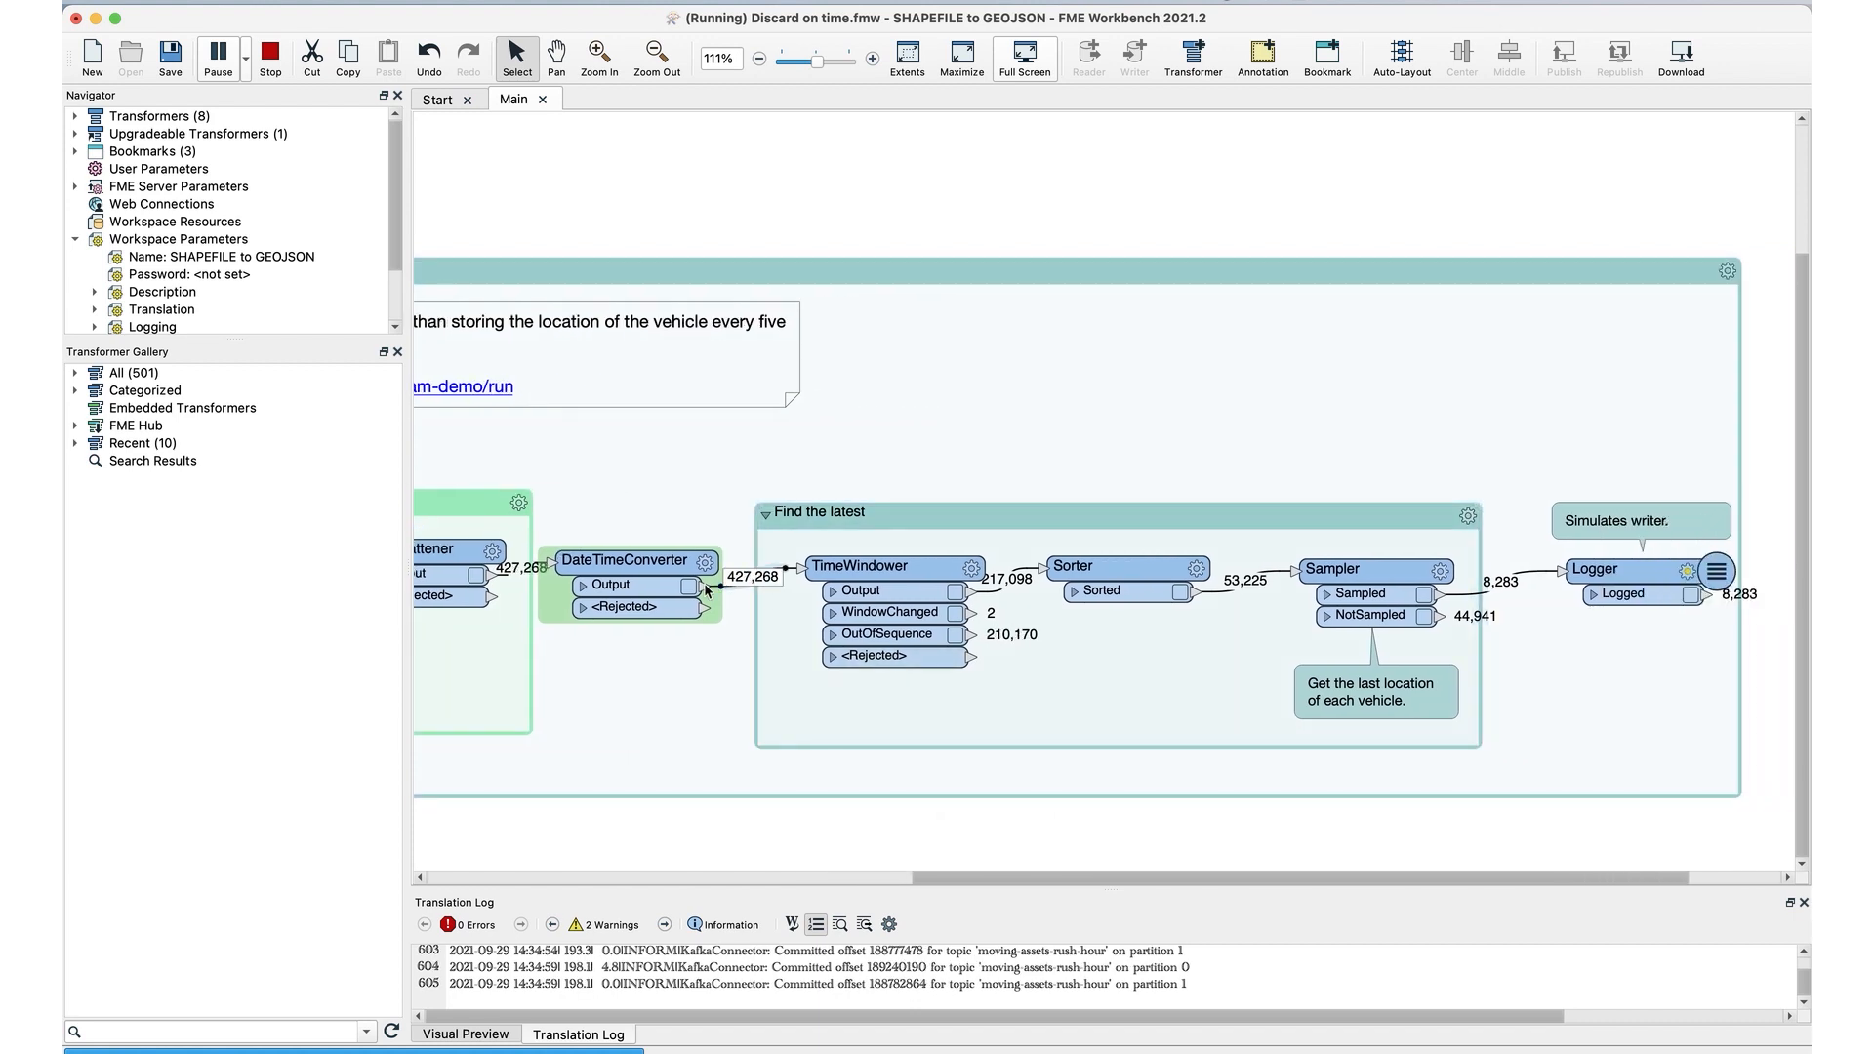
# Step: Review TimeWindower parameters, then the Sorter's _window_id grouping and group-change processing mode
pyautogui.doubleClick(873, 565)
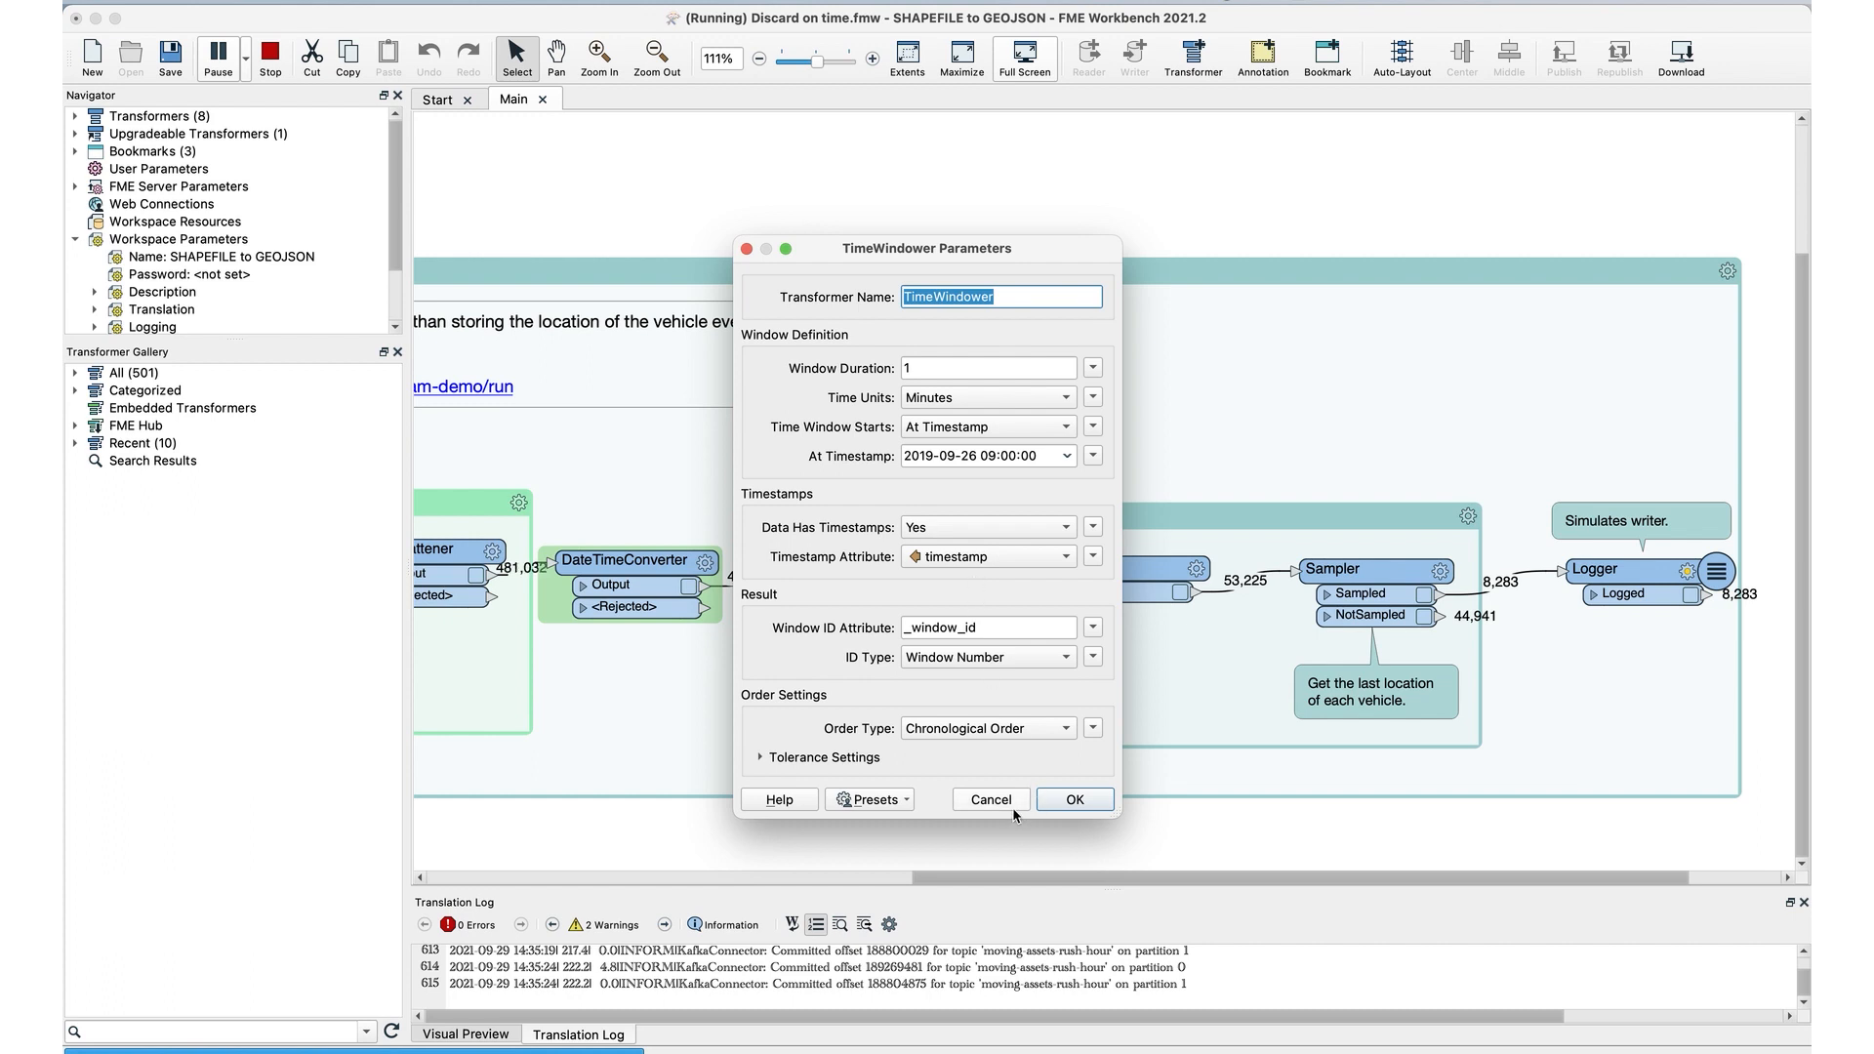
pyautogui.click(1073, 798)
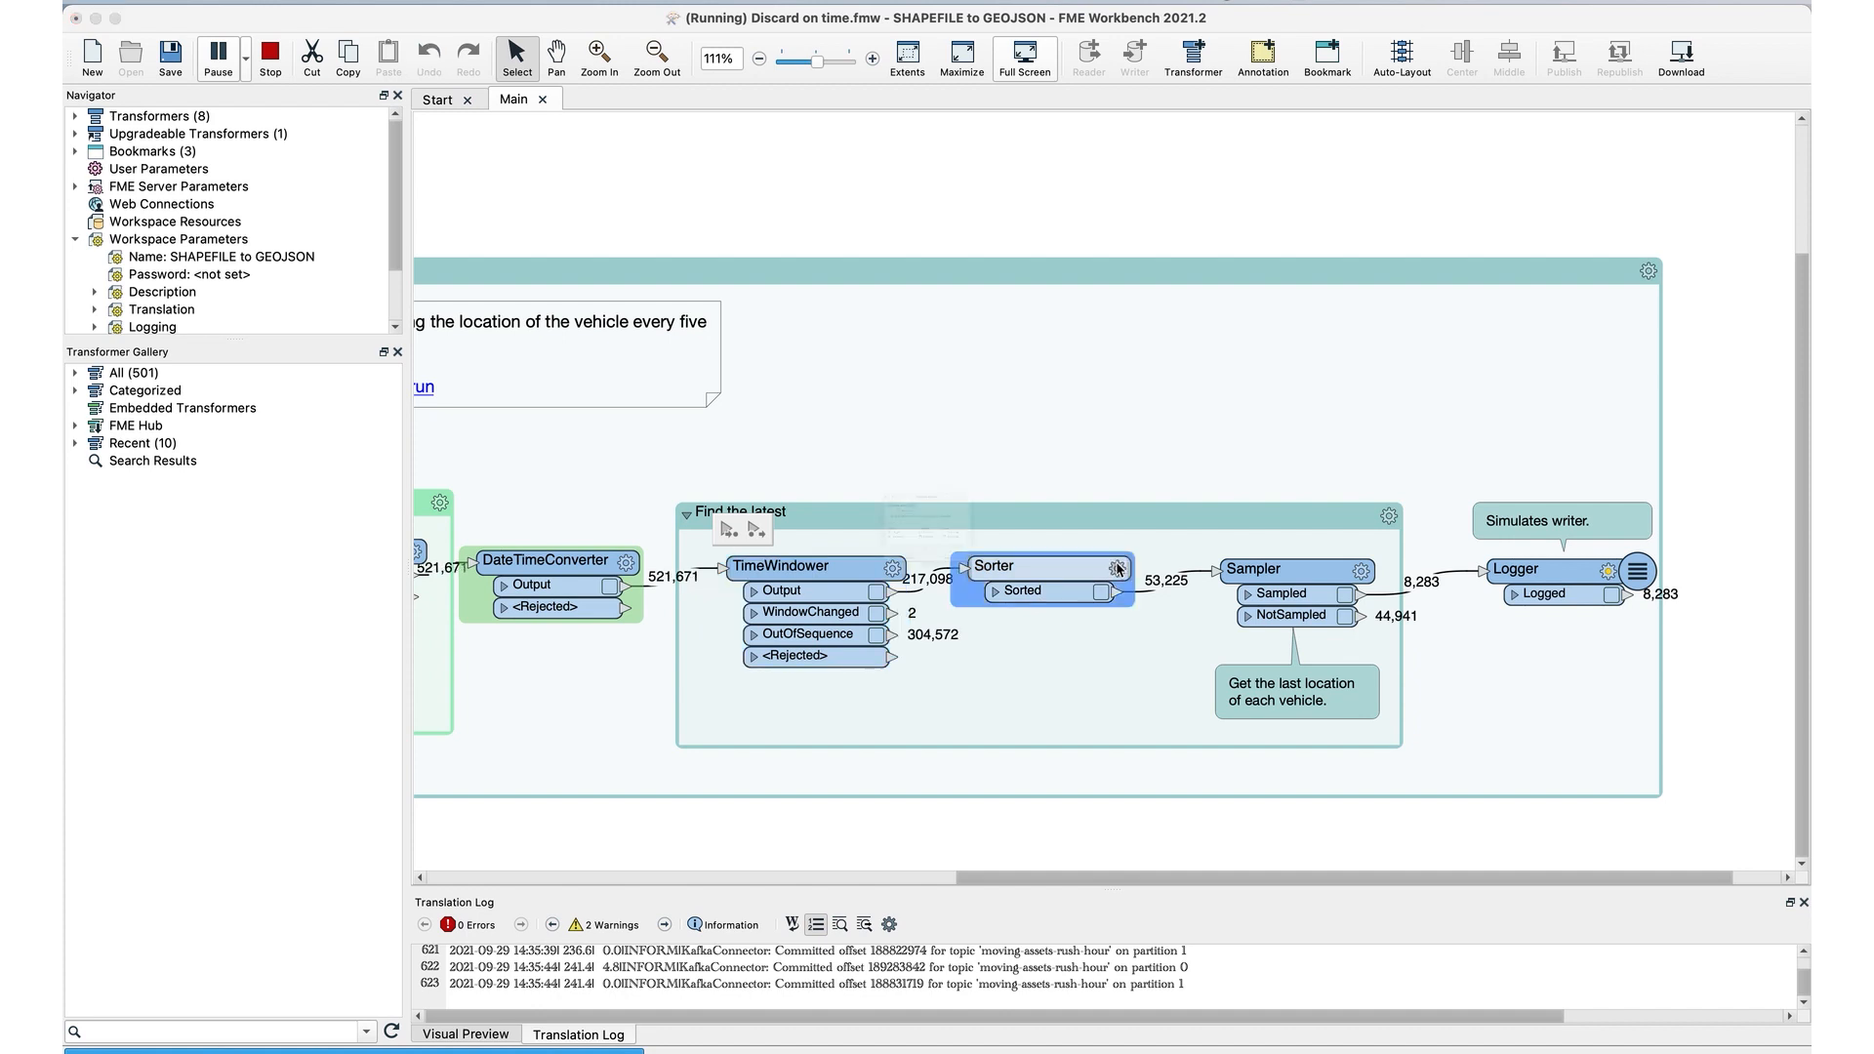
pyautogui.doubleClick(993, 566)
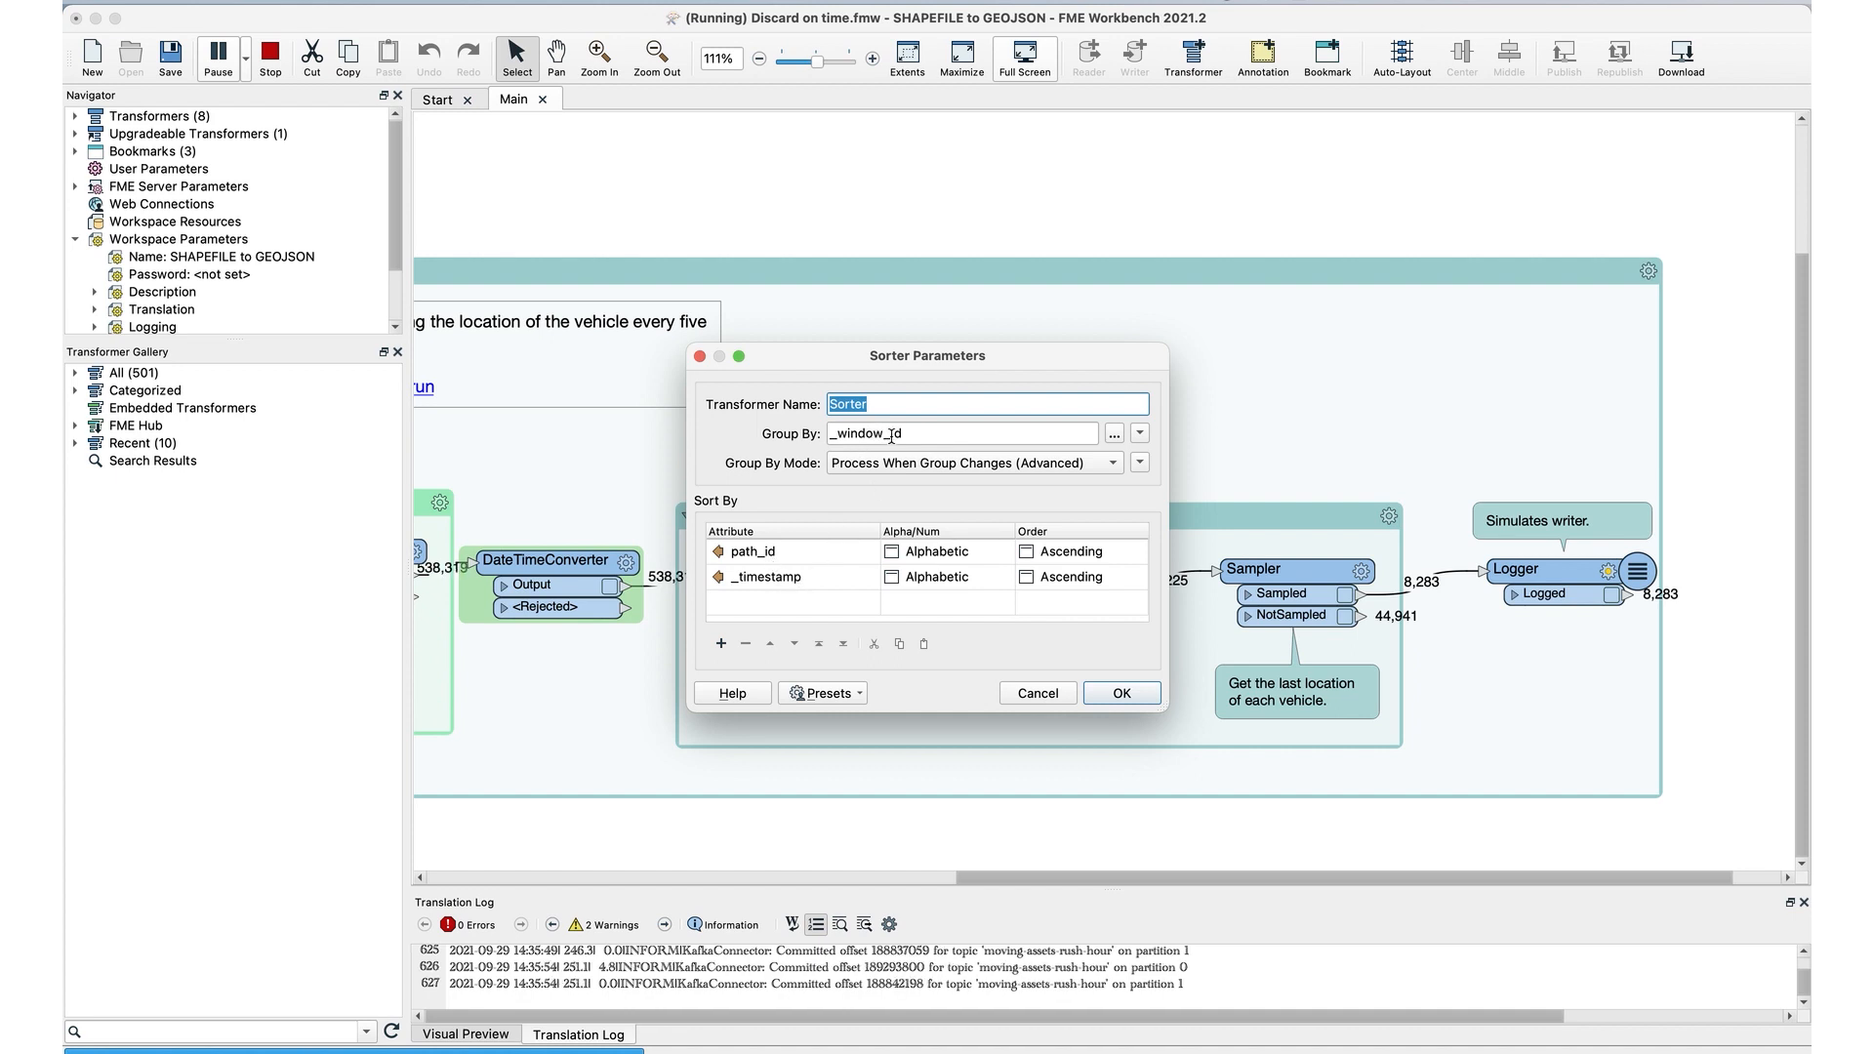
pyautogui.click(962, 432)
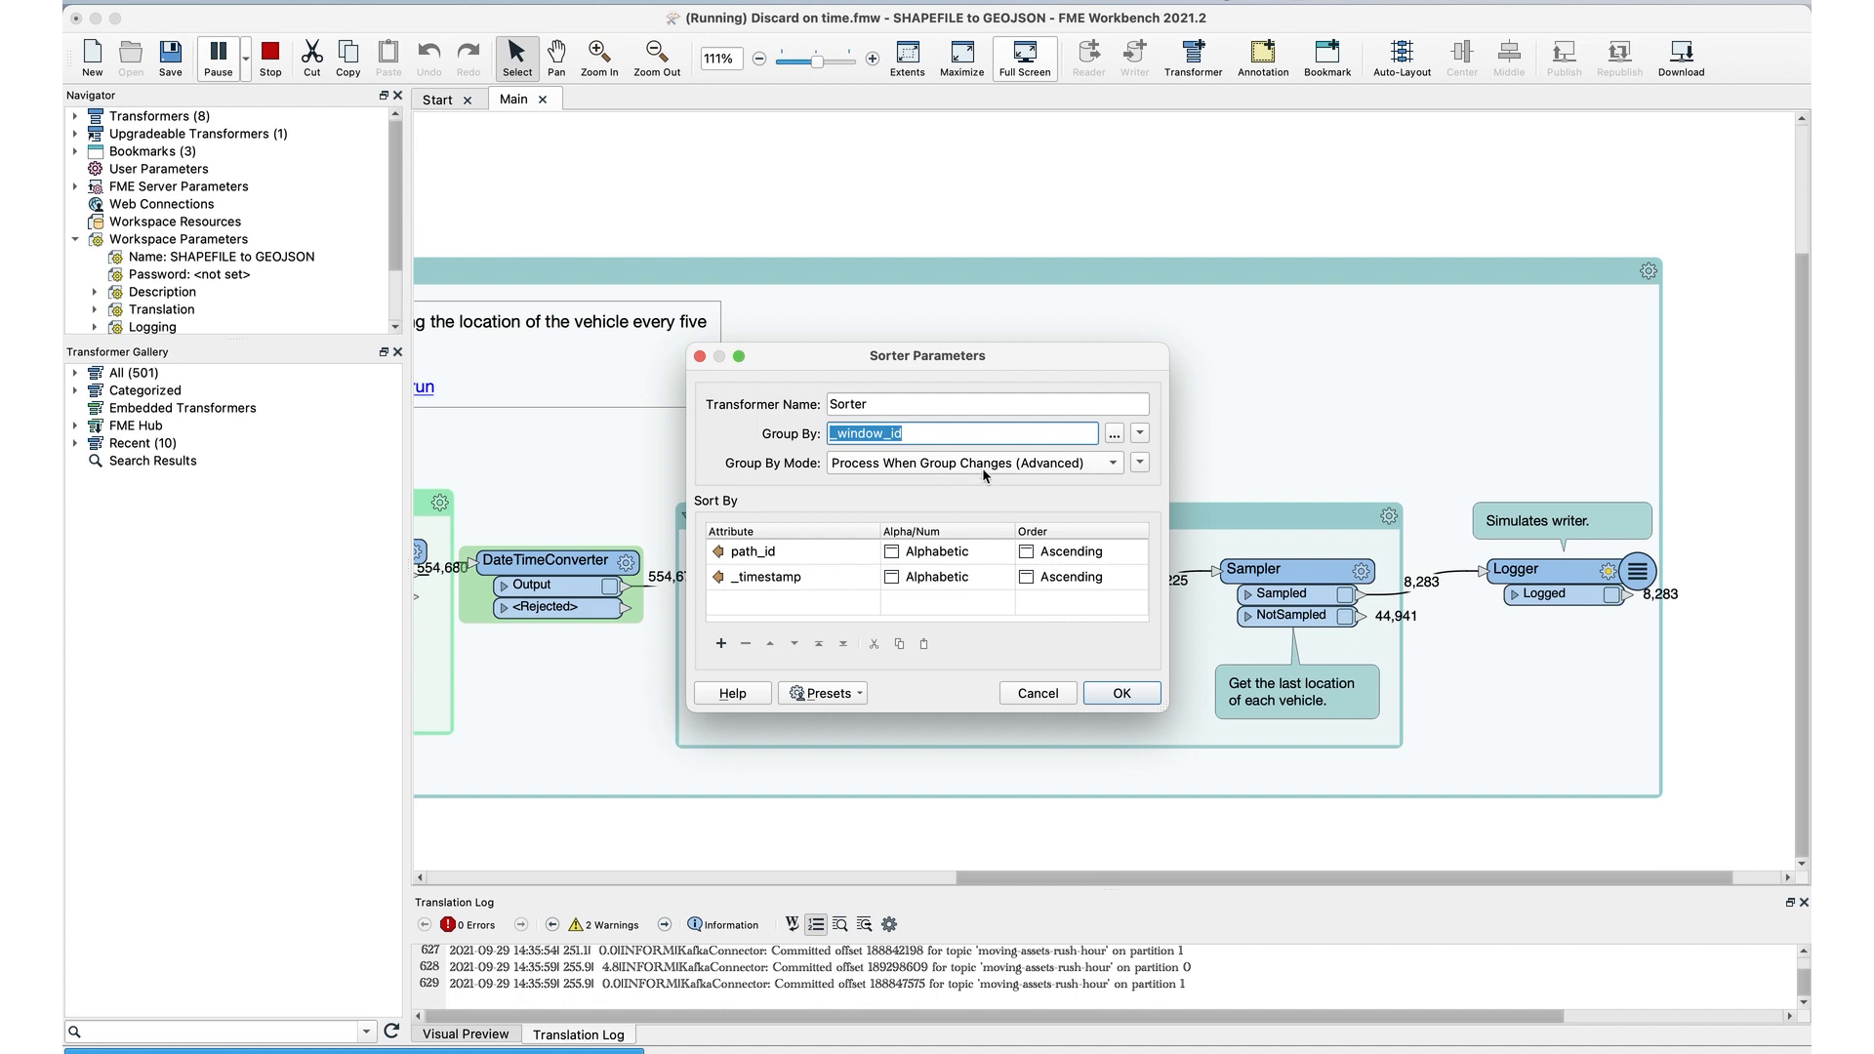
pyautogui.click(1111, 463)
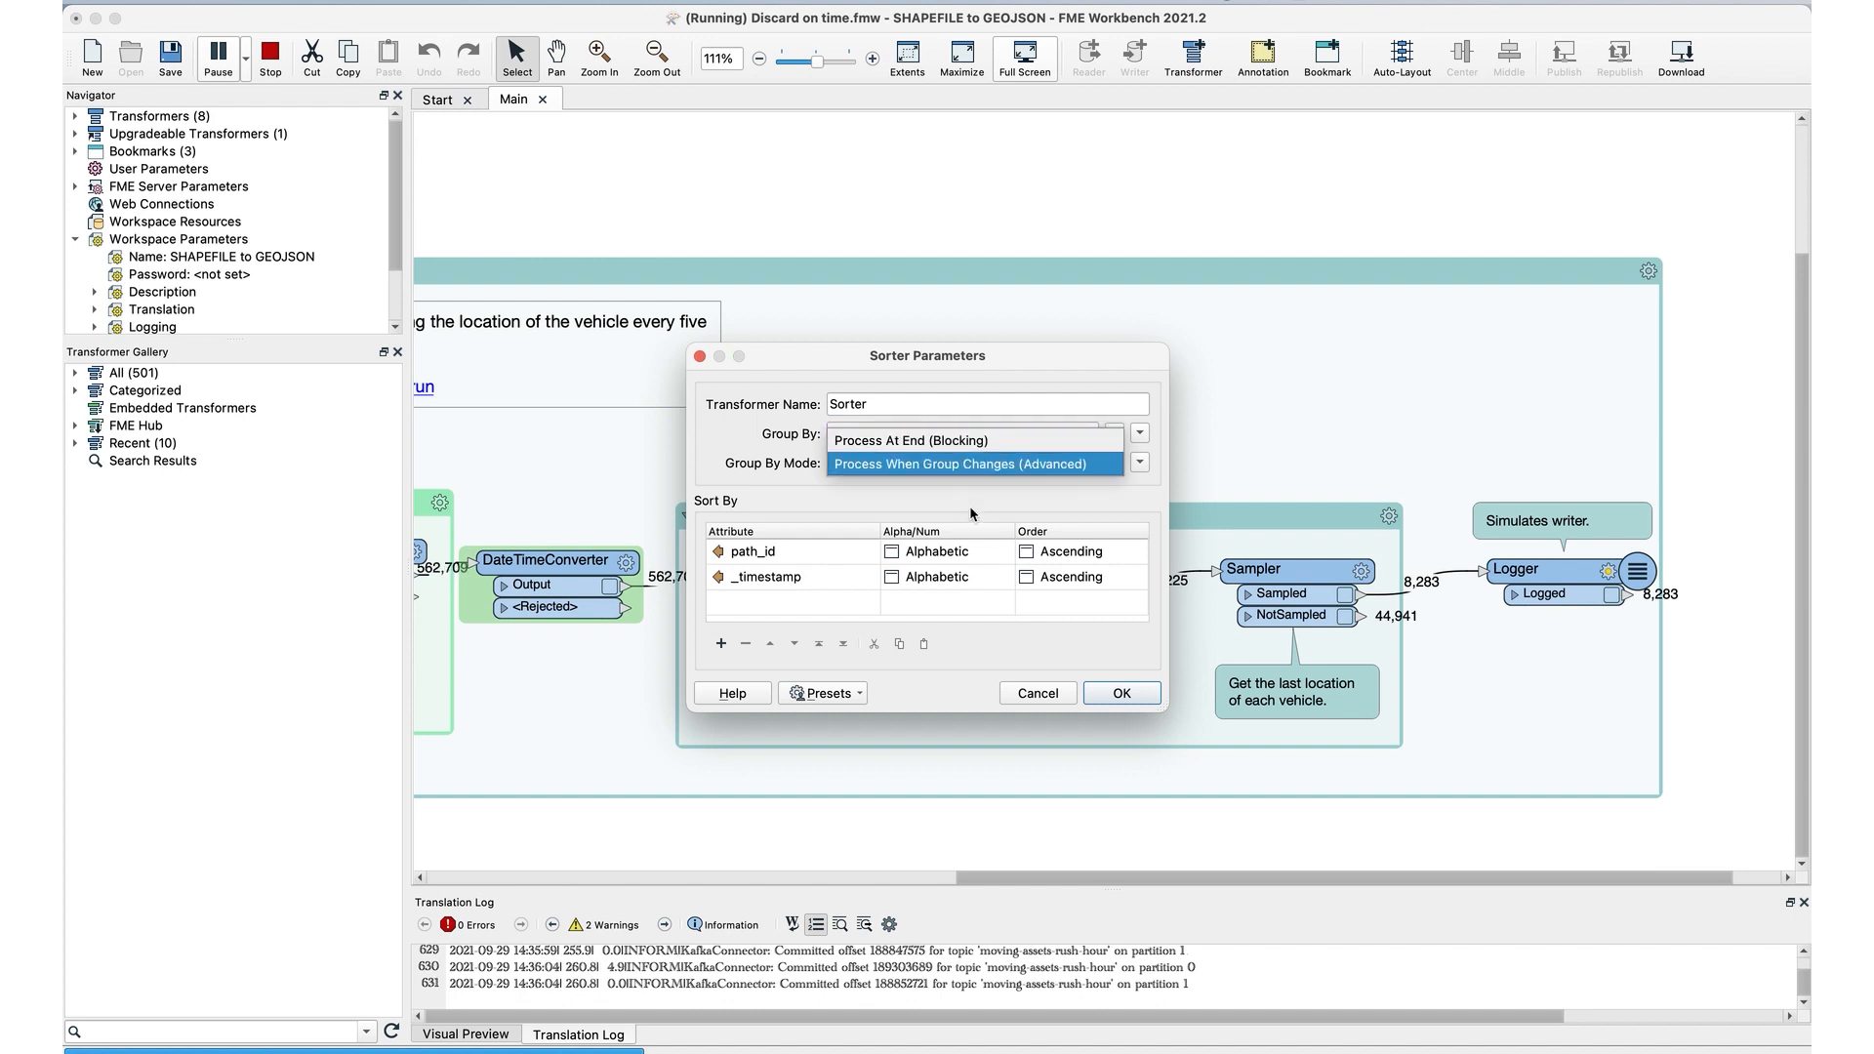
pyautogui.click(963, 432)
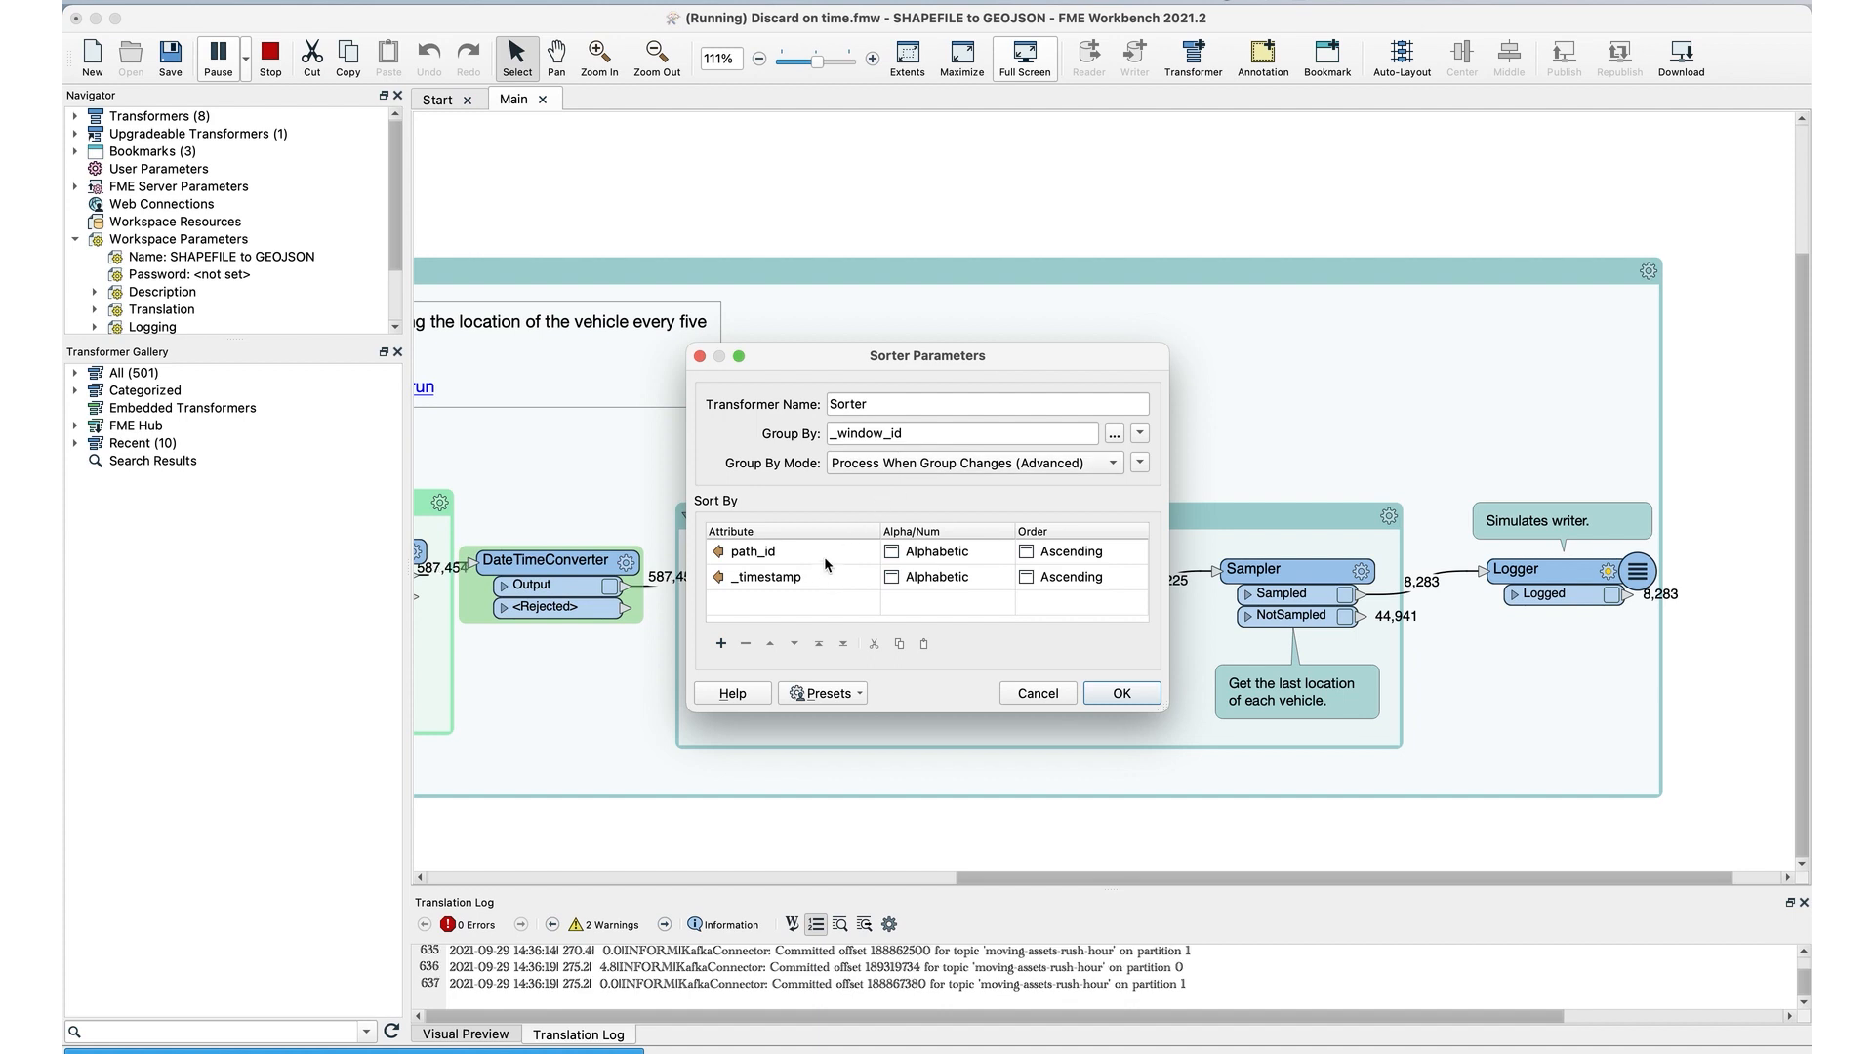
pyautogui.moveTo(818, 587)
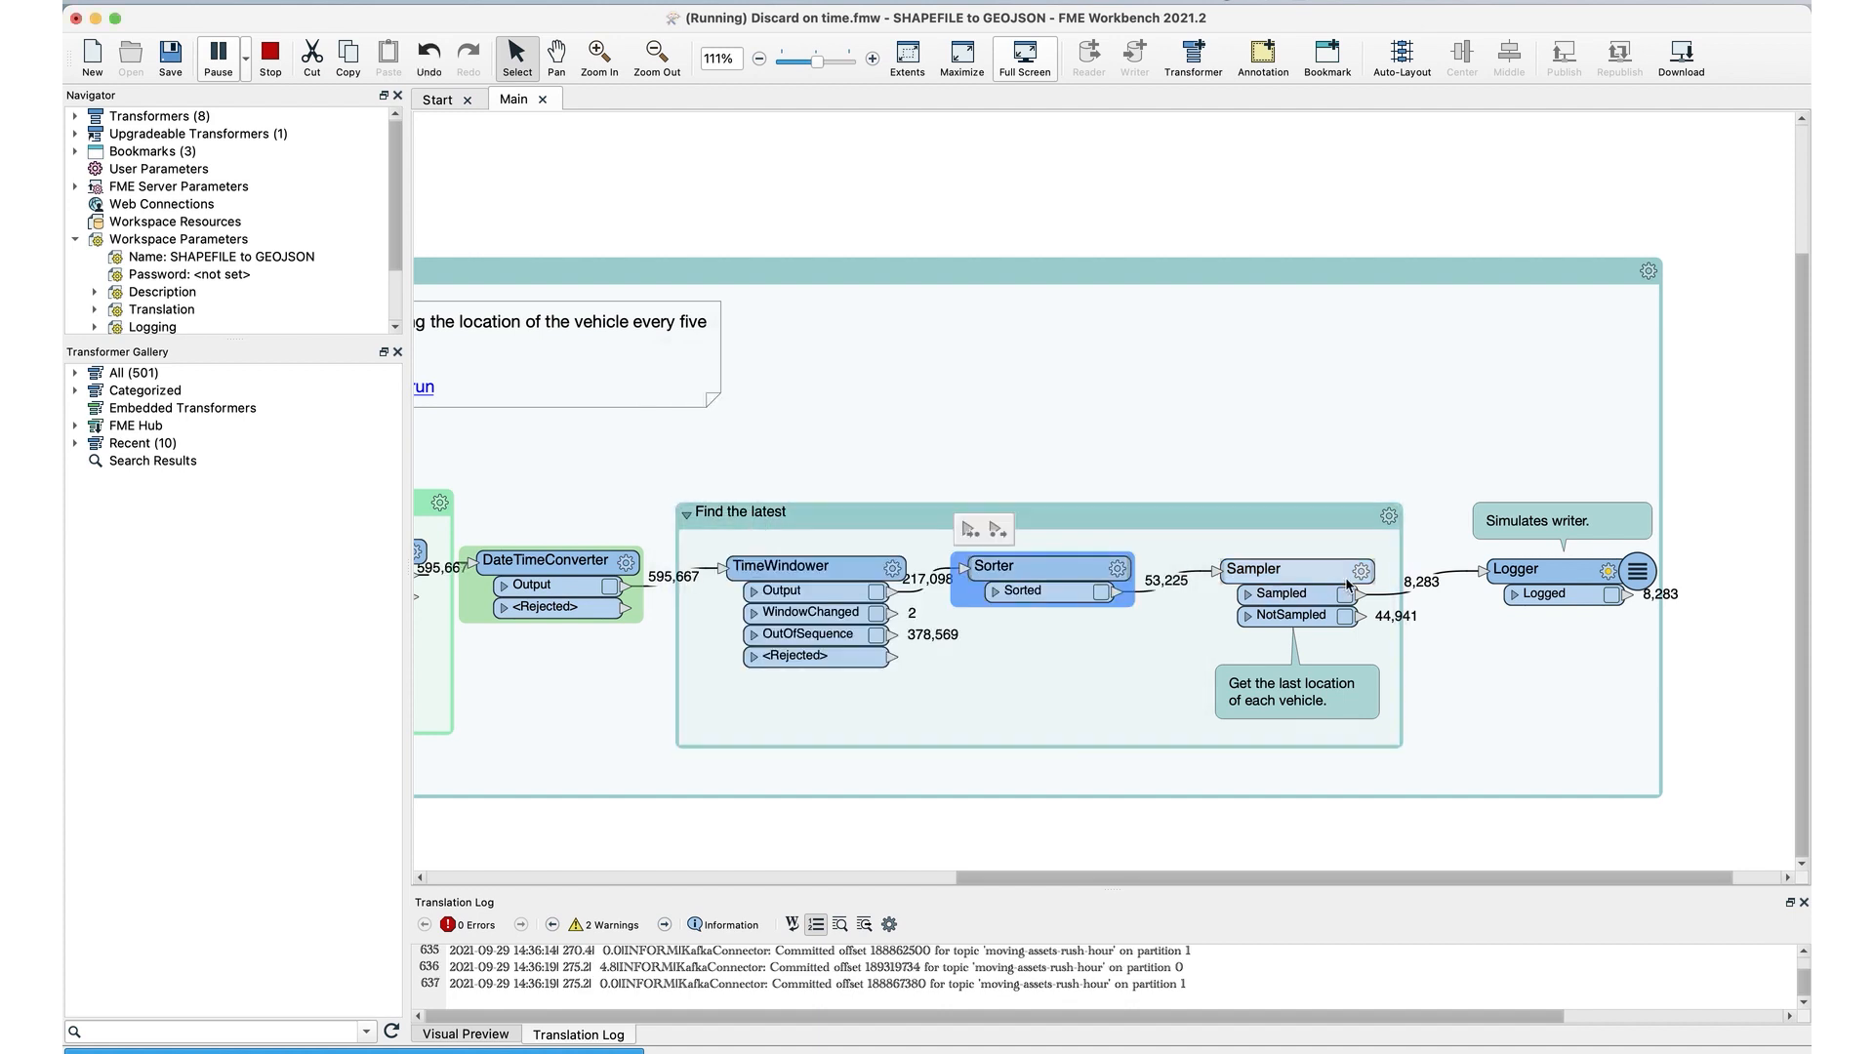
# Step: Look over the Sampler parameters, then bring up the File menu from the canvas
pyautogui.doubleClick(1253, 568)
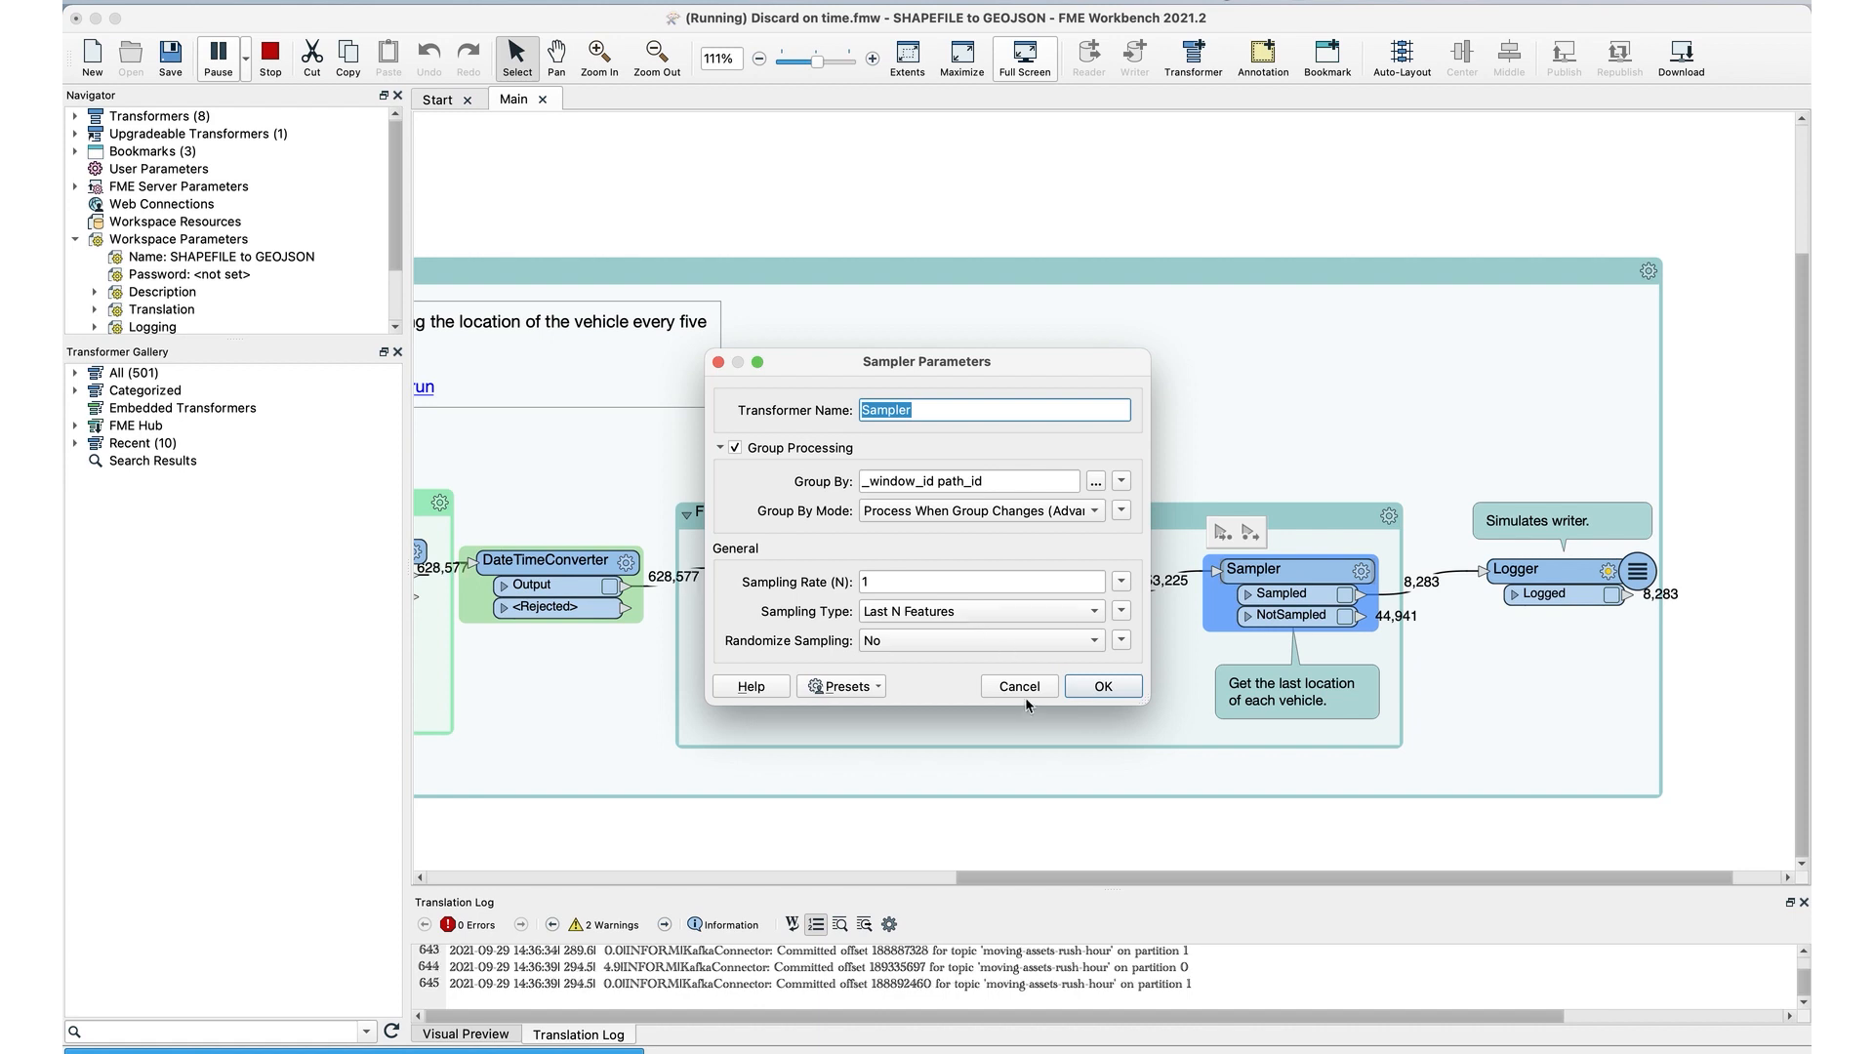
pyautogui.click(1017, 685)
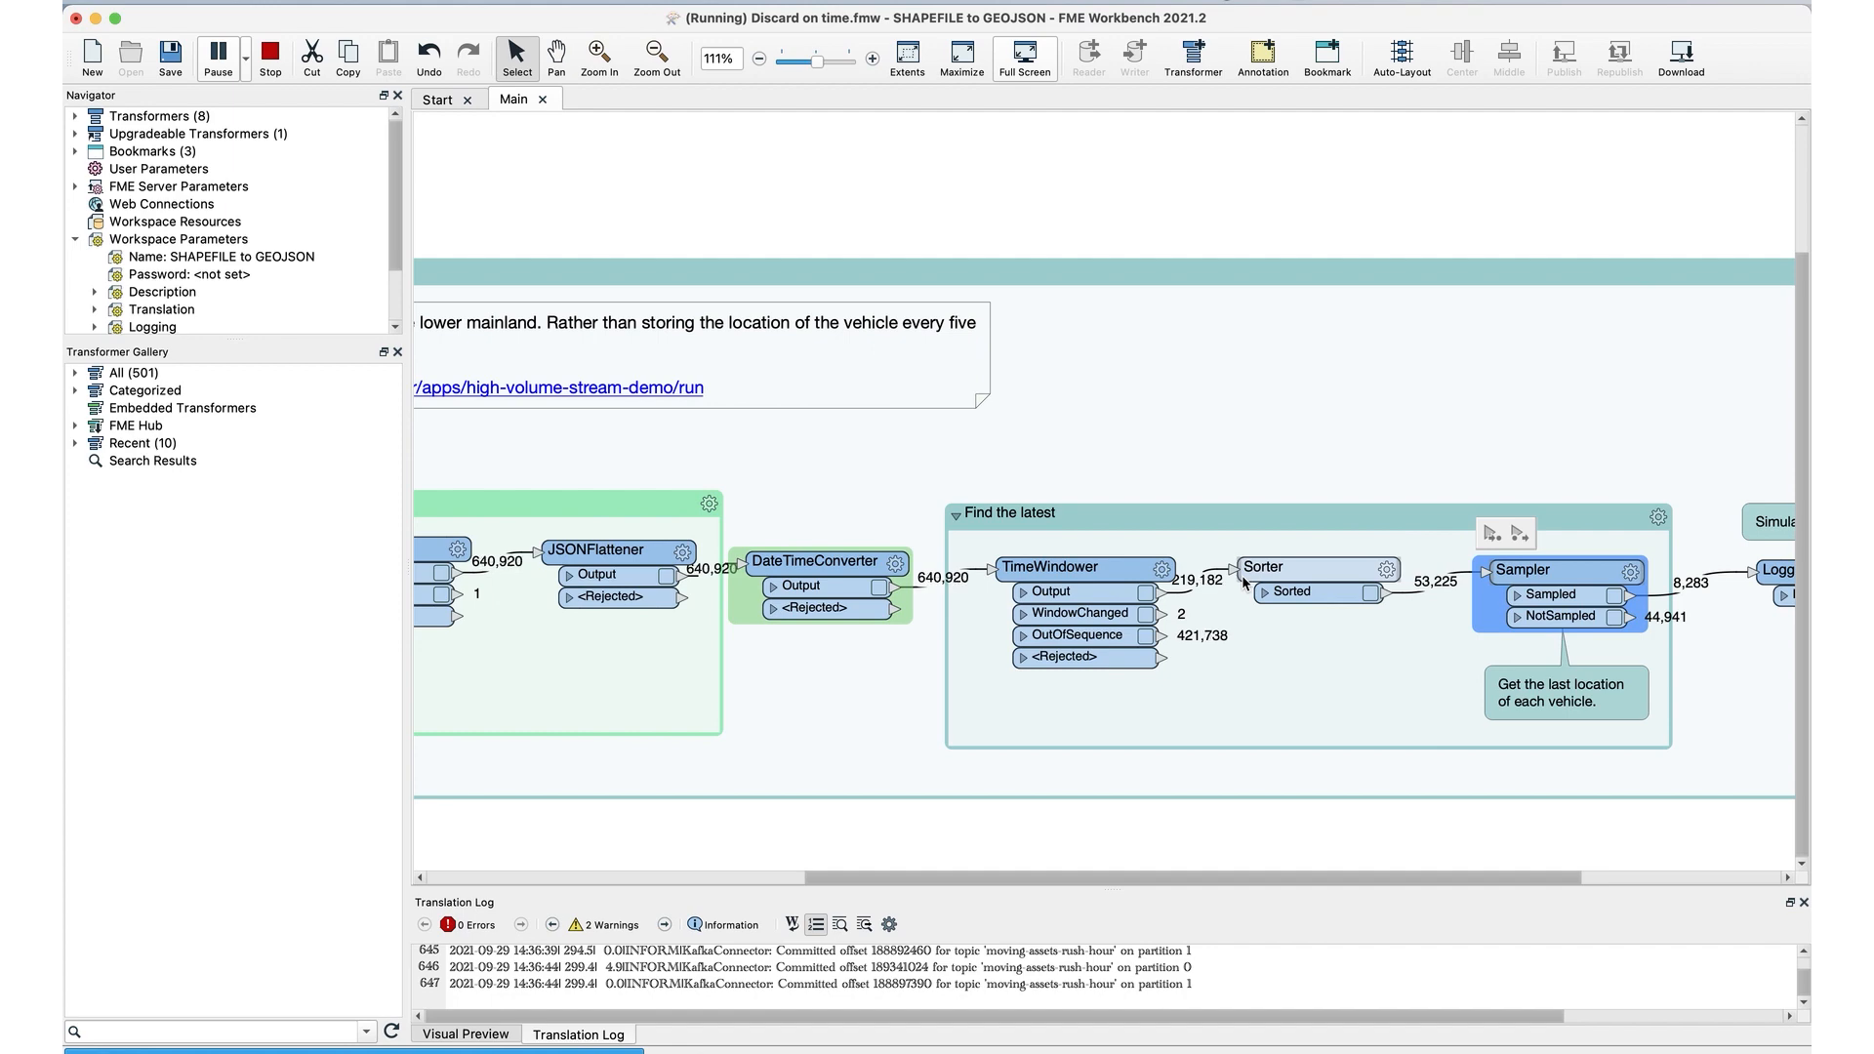
pyautogui.click(655, 58)
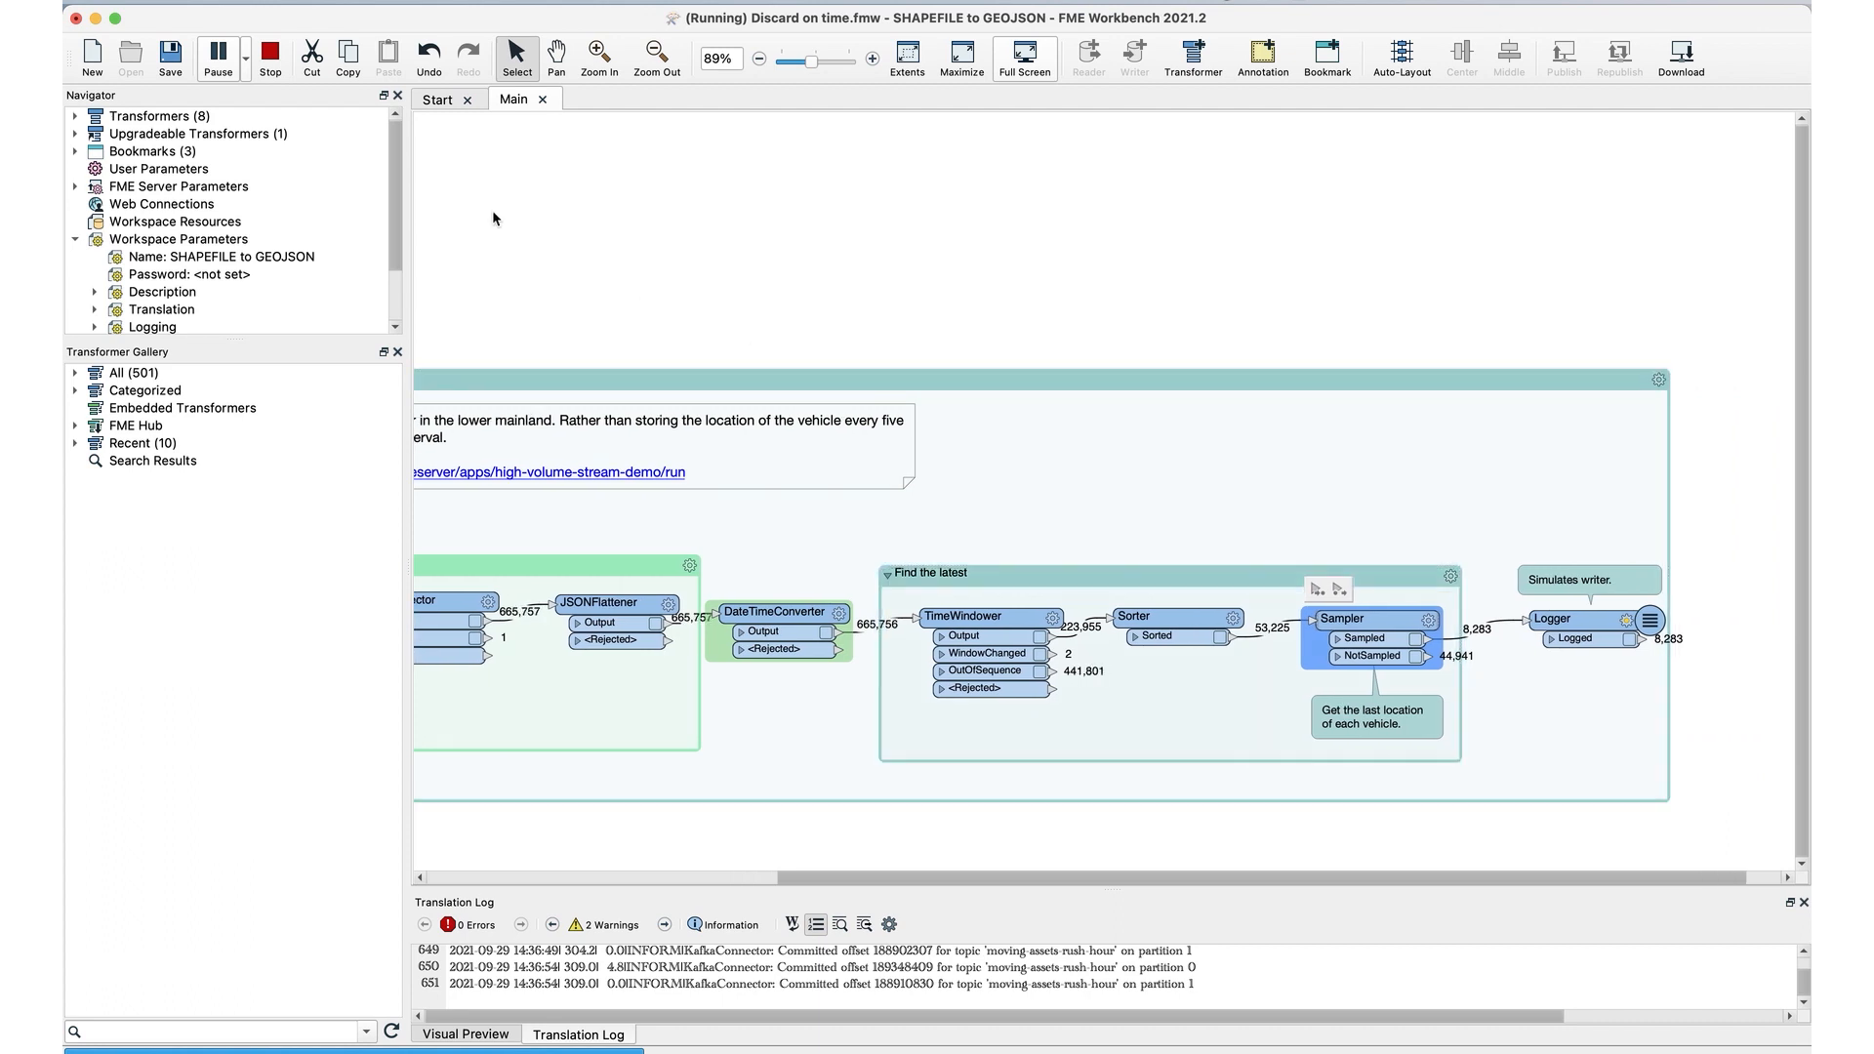
pyautogui.click(91, 58)
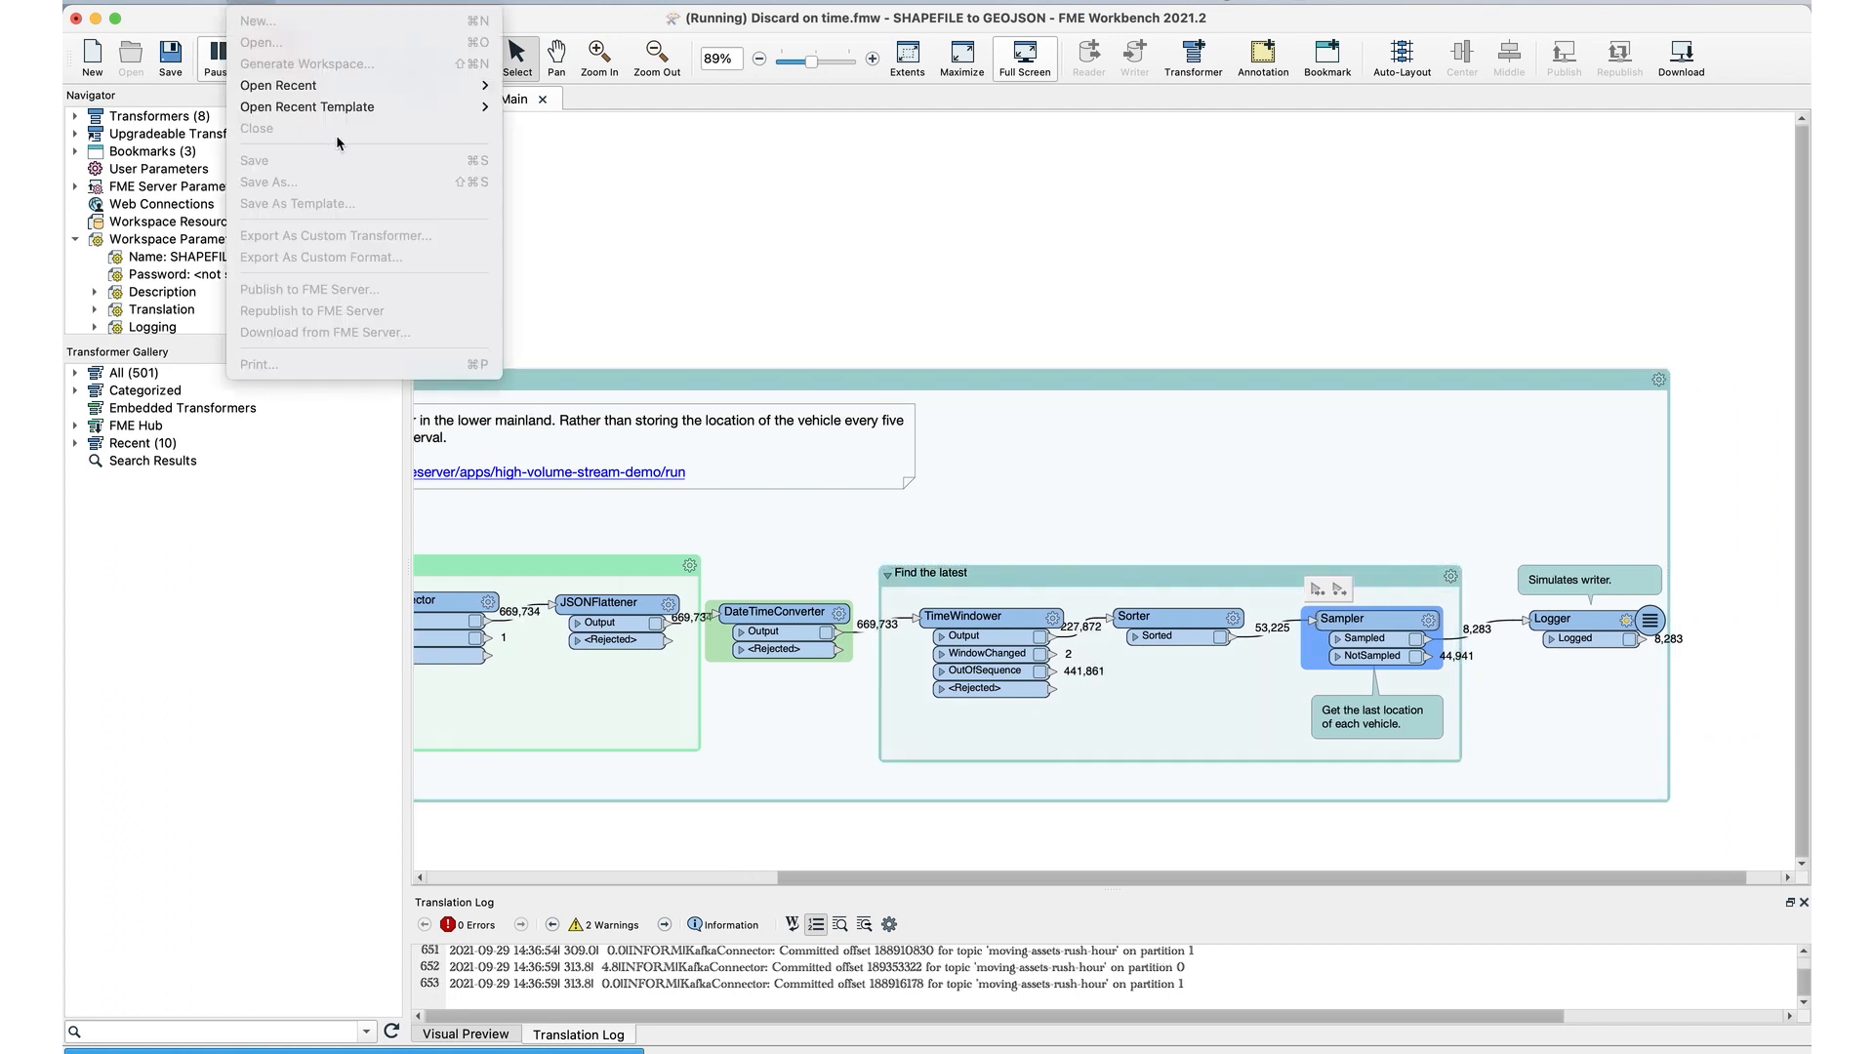